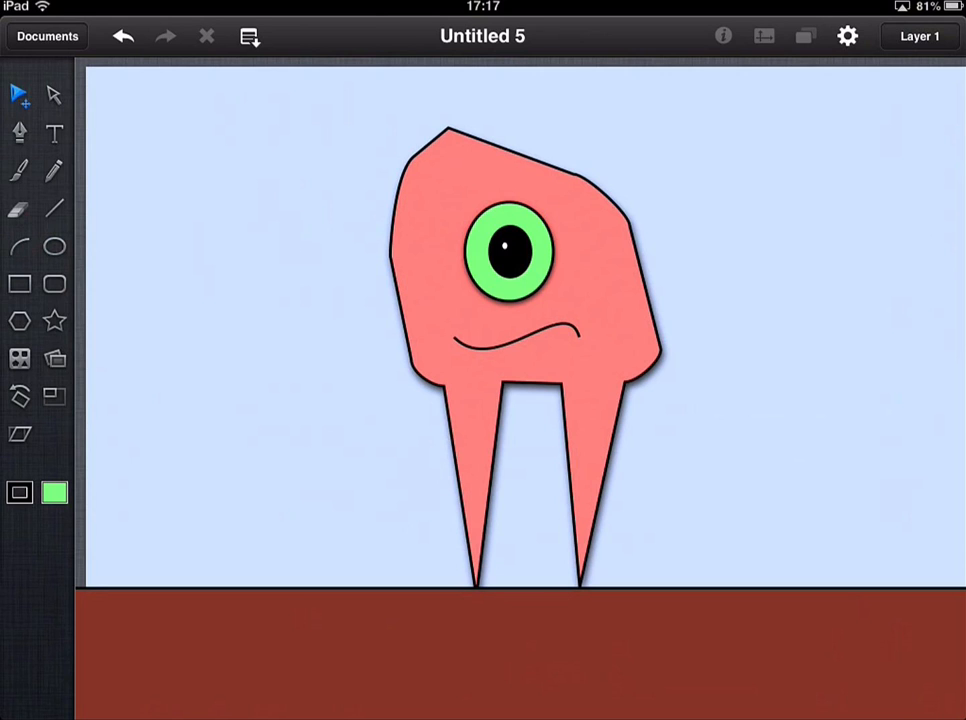
# - Create a new blank document from the gallery and open Untitled 5
pyautogui.click(47, 36)
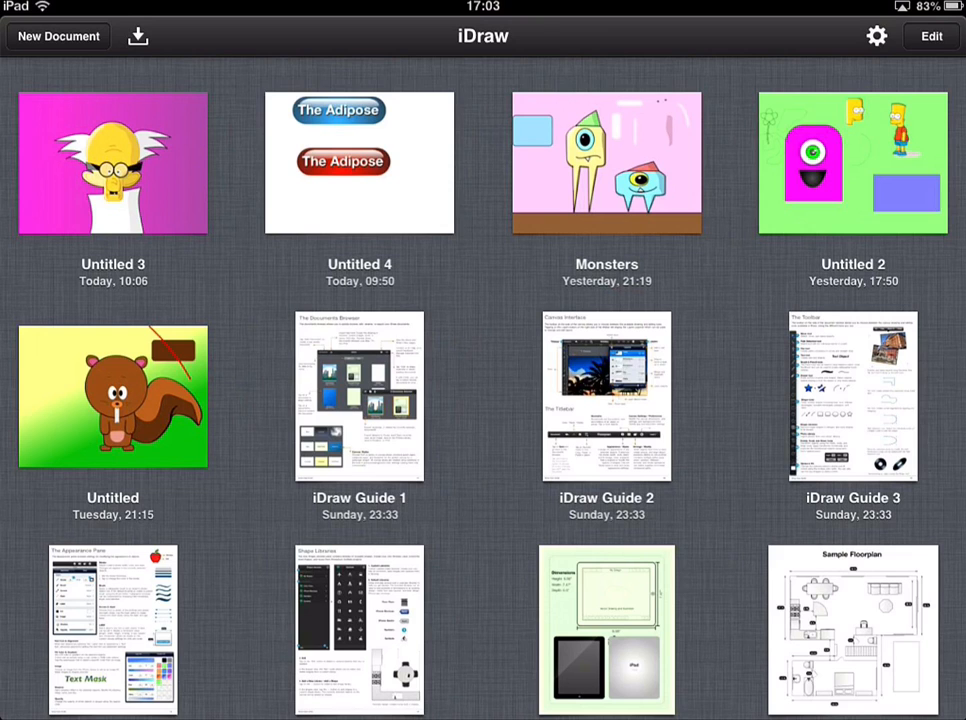
pyautogui.click(58, 36)
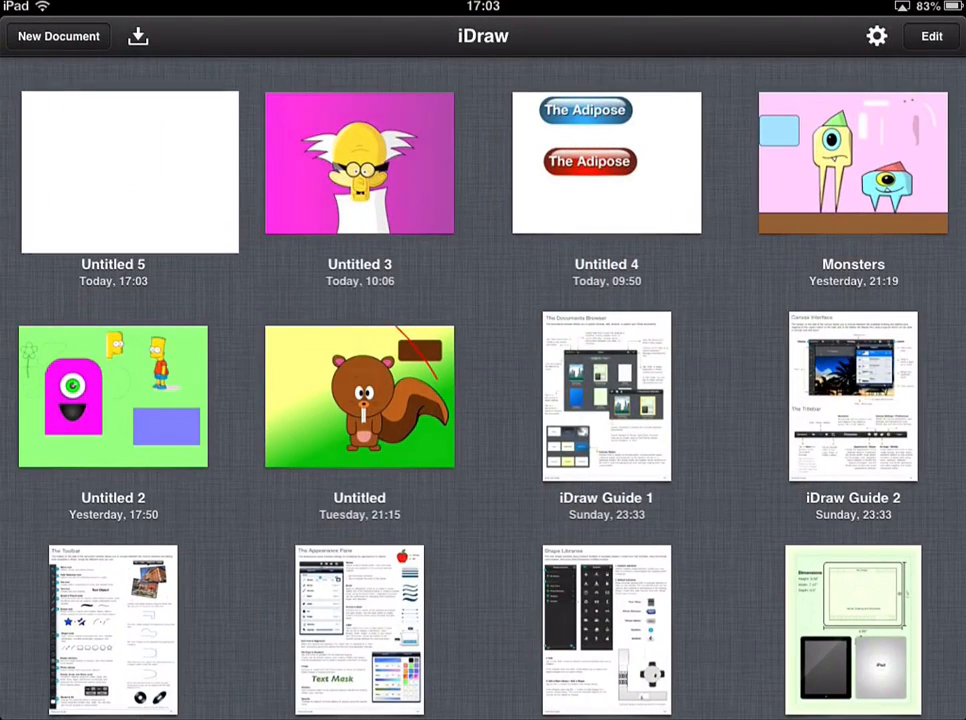
pyautogui.click(129, 173)
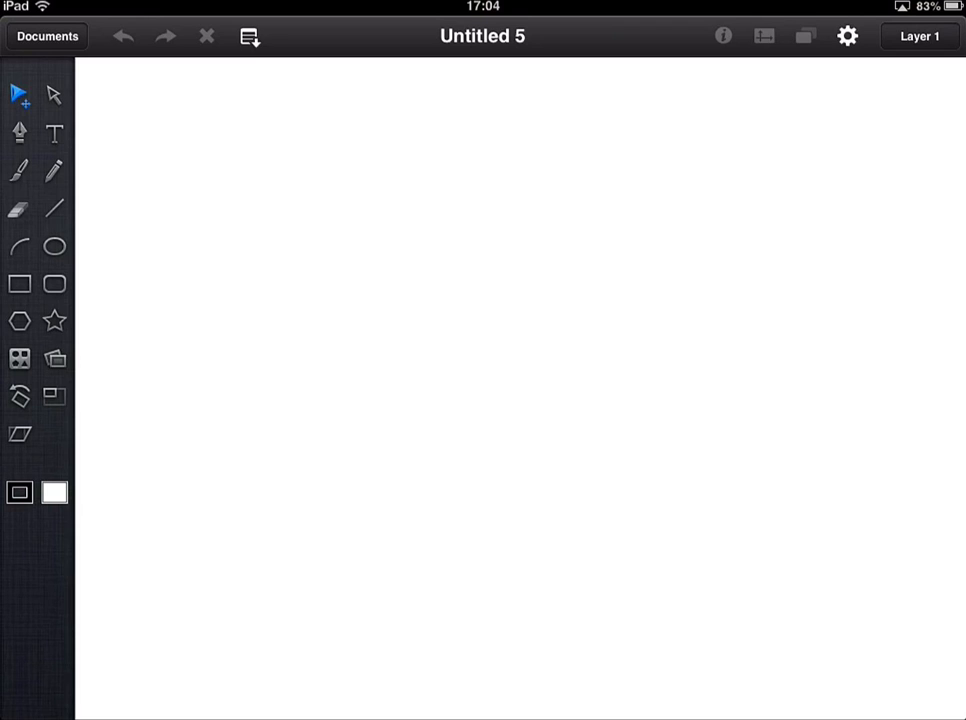
# - Try the Rectangle, Star, Eraser and Polygon tools, then pick Rounded Rectangle
pyautogui.click(19, 284)
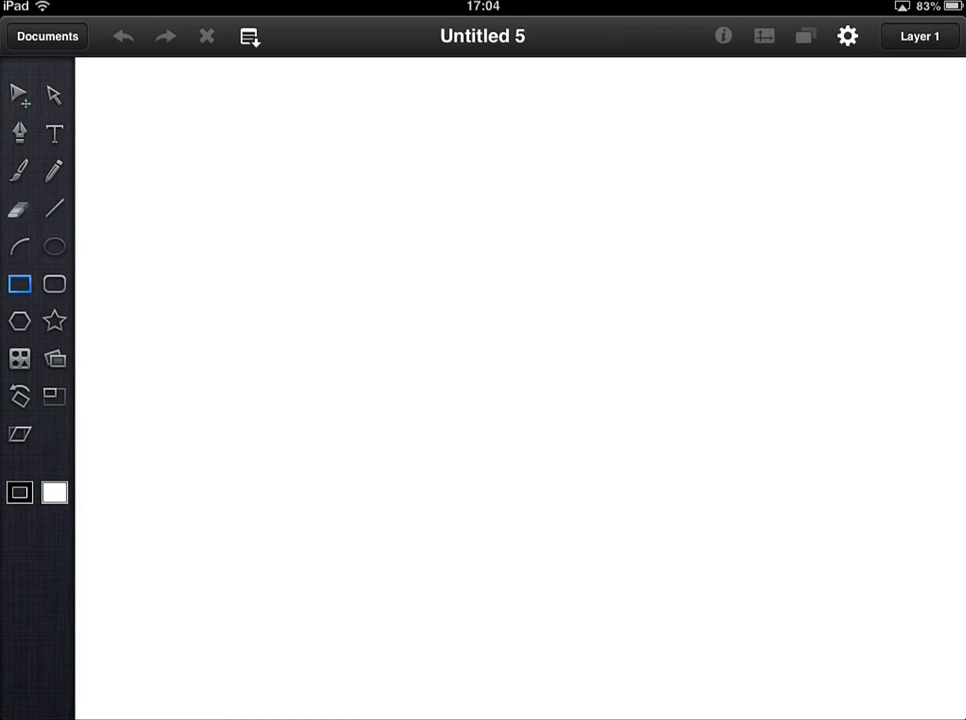
pyautogui.click(54, 320)
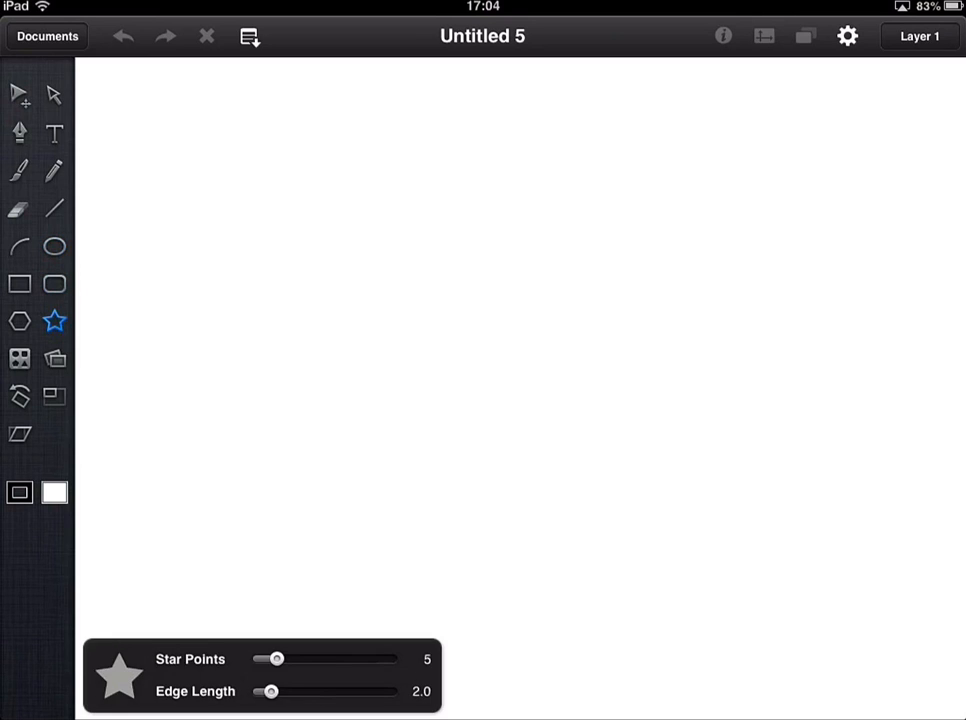
pyautogui.click(19, 209)
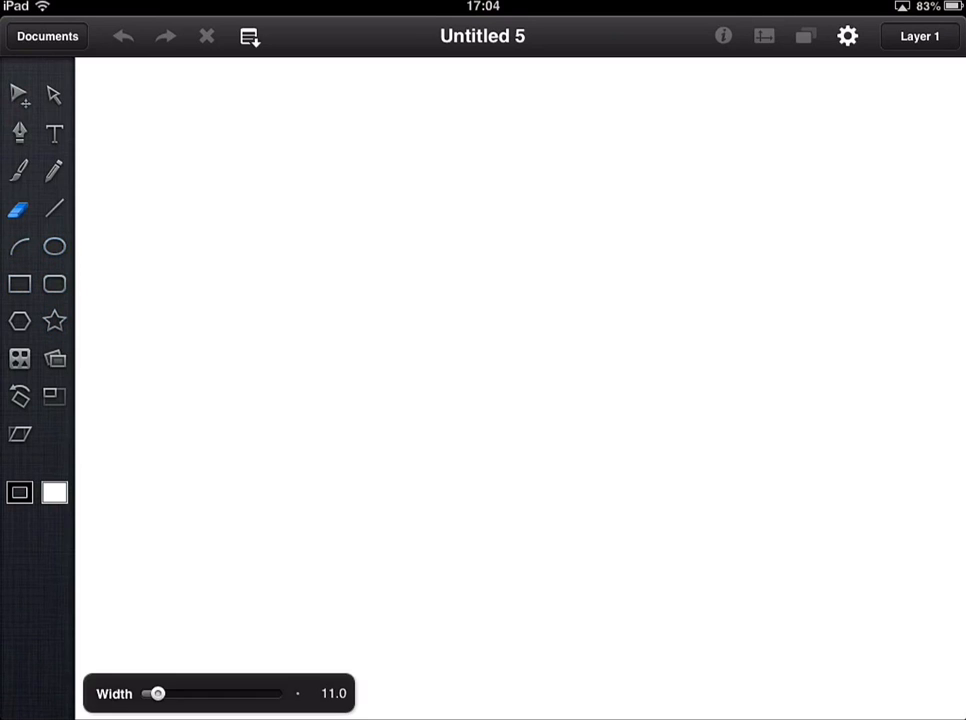
pyautogui.click(20, 320)
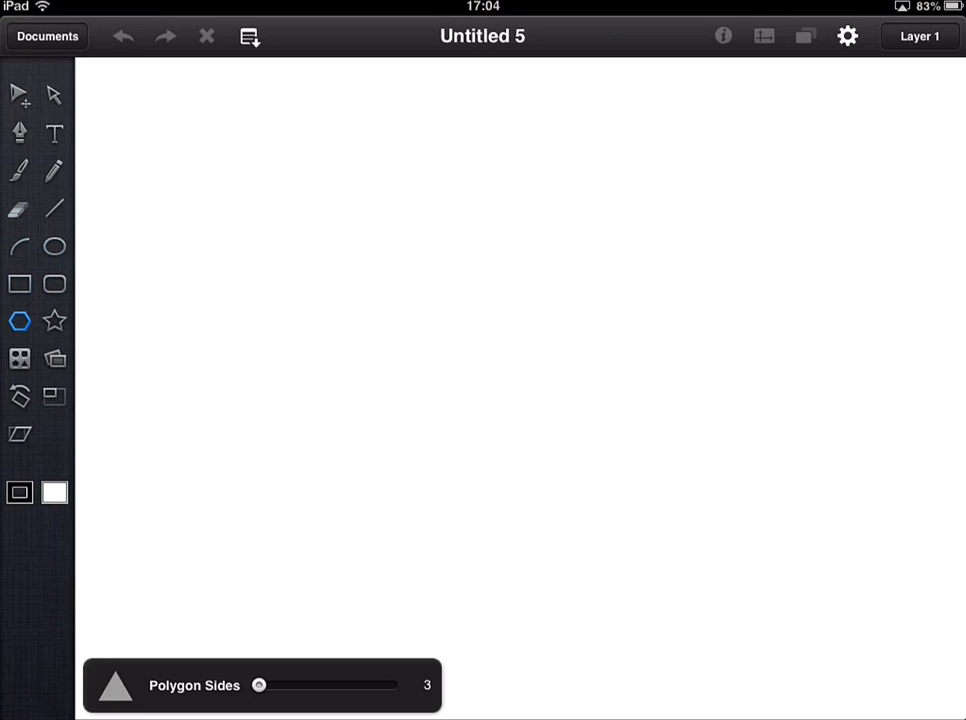
pyautogui.click(54, 284)
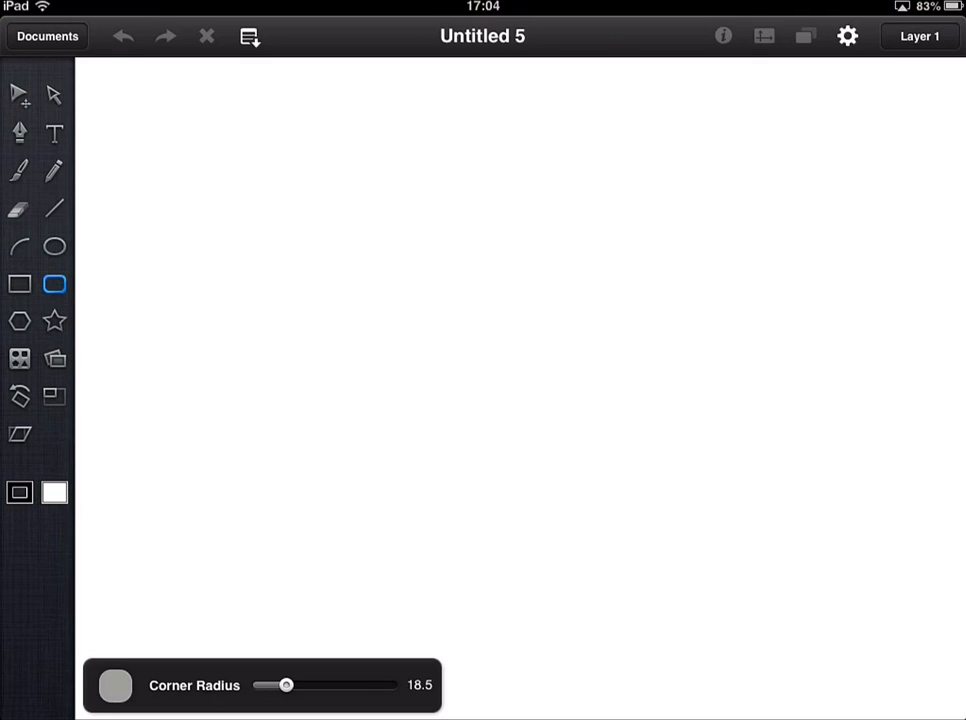
# - Set the rounded rectangle Corner Radius slider to about 21
pyautogui.moveTo(286, 684); pyautogui.dragTo(297, 684)
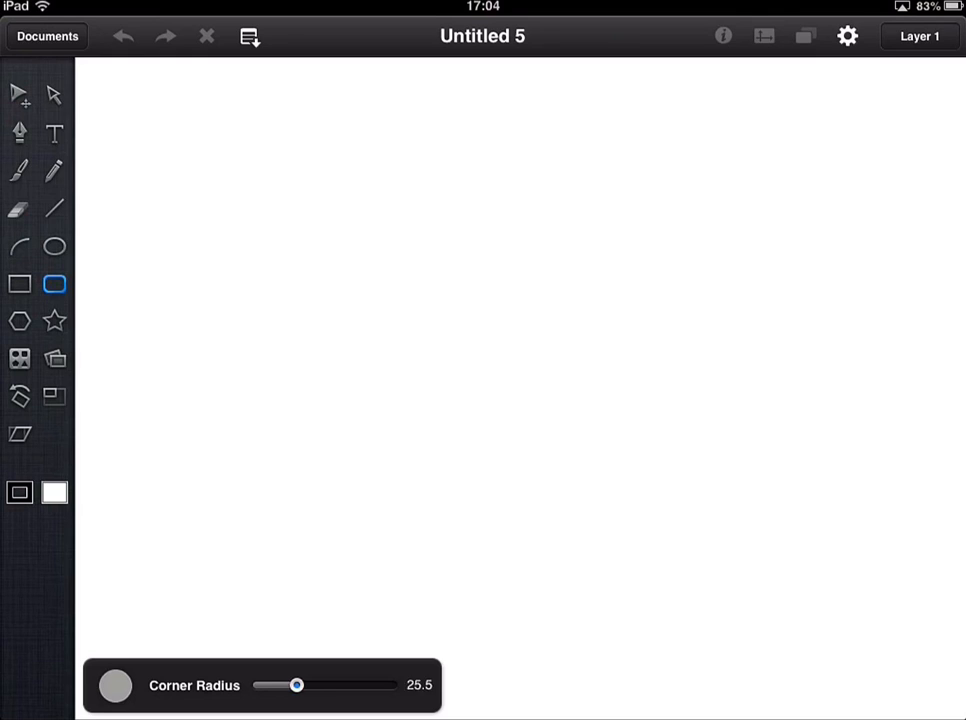
pyautogui.moveTo(297, 685); pyautogui.dragTo(265, 685)
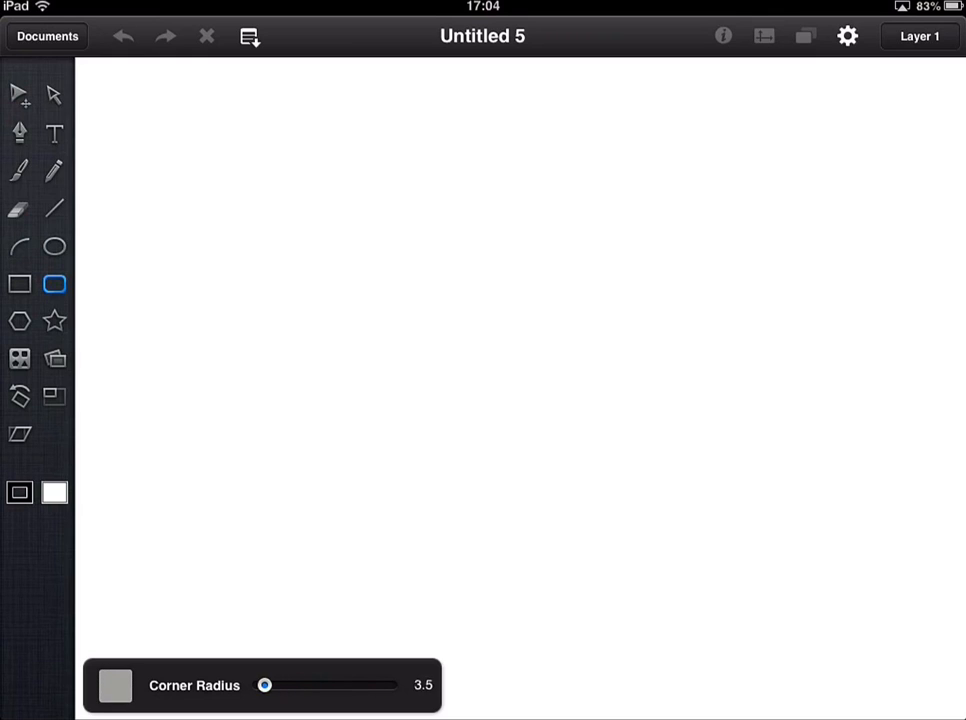
pyautogui.moveTo(265, 685); pyautogui.dragTo(270, 685)
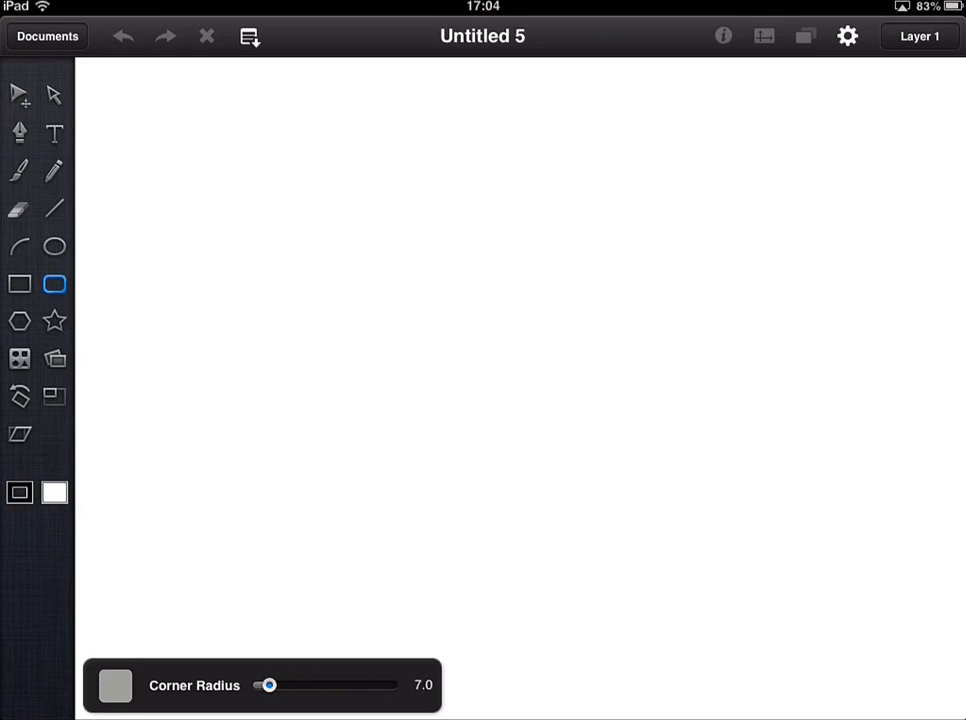
pyautogui.moveTo(267, 685); pyautogui.dragTo(388, 685)
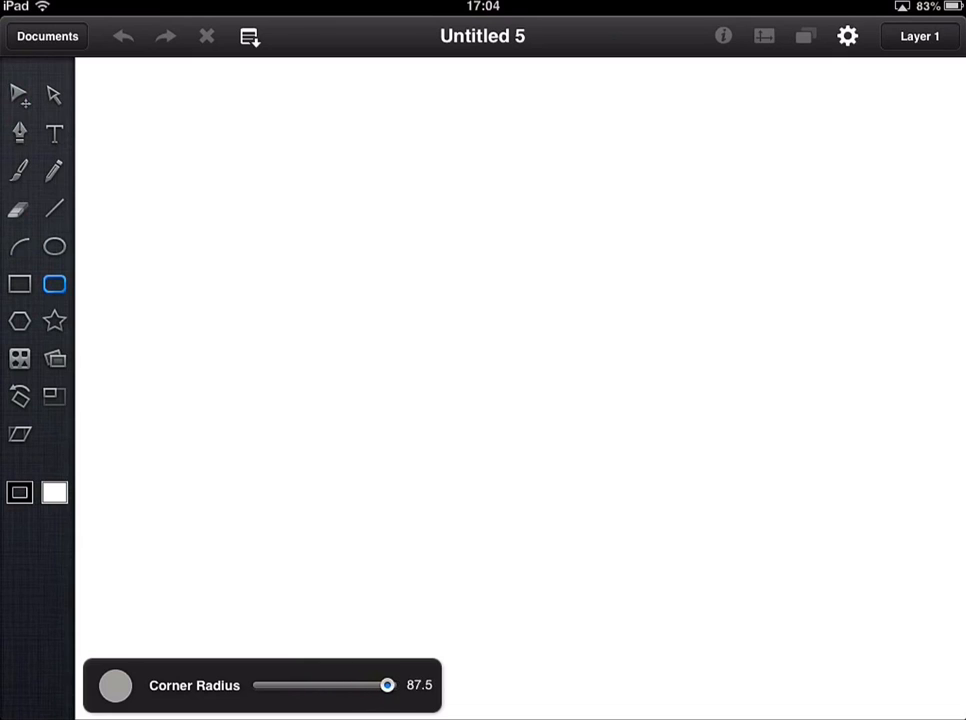
pyautogui.moveTo(388, 685); pyautogui.dragTo(290, 685)
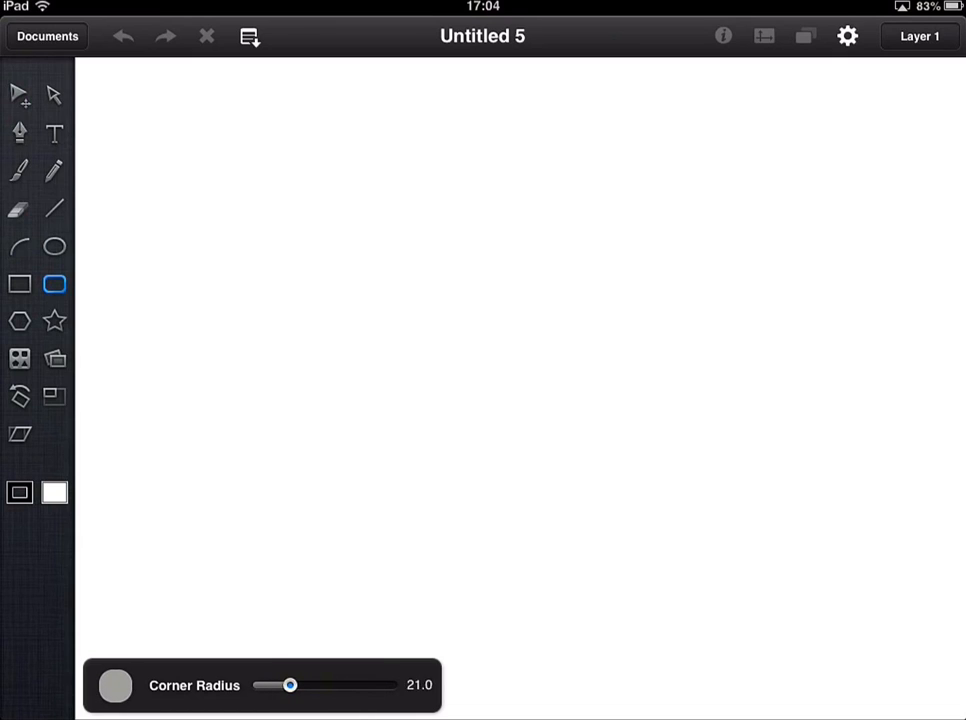
pyautogui.moveTo(290, 685); pyautogui.dragTo(294, 685)
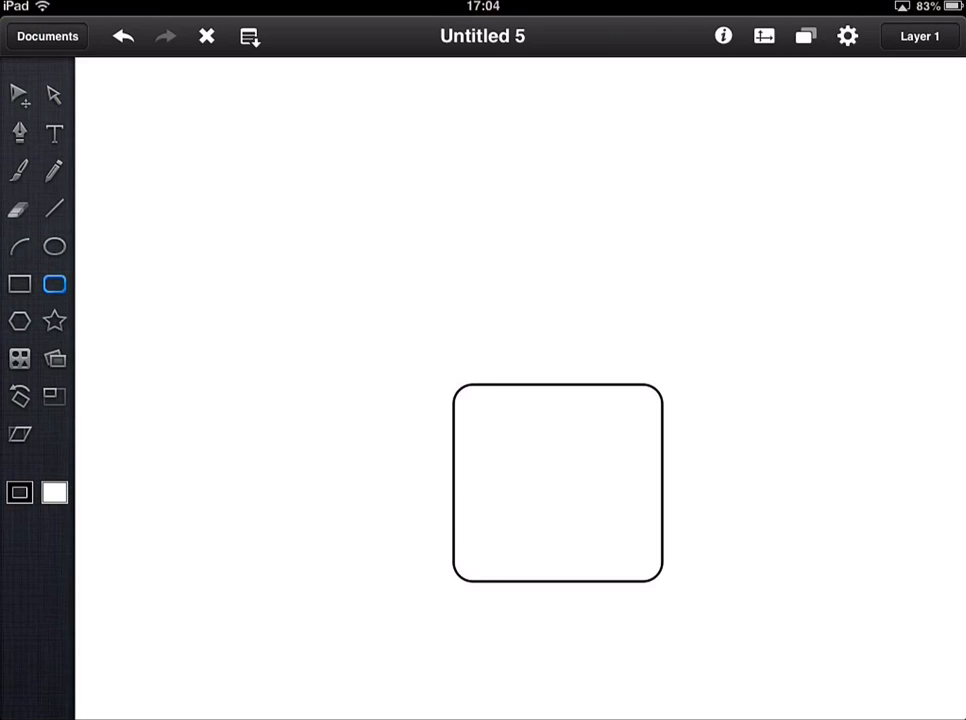
# - Fill the new rounded rectangle with light periwinkle blue from Color Fill
pyautogui.click(54, 283)
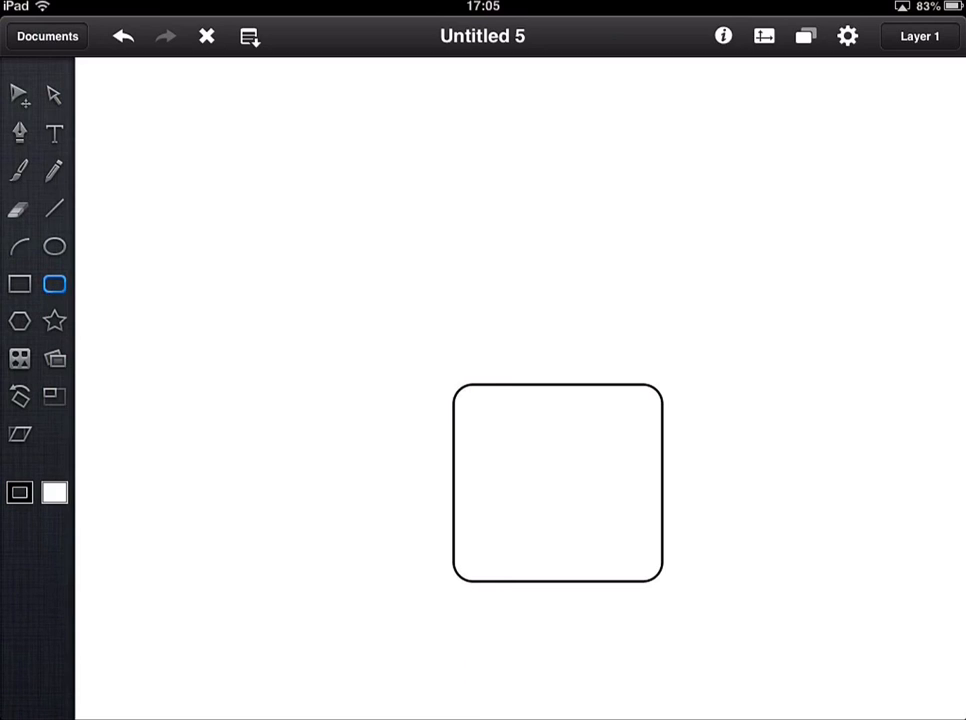
pyautogui.click(54, 492)
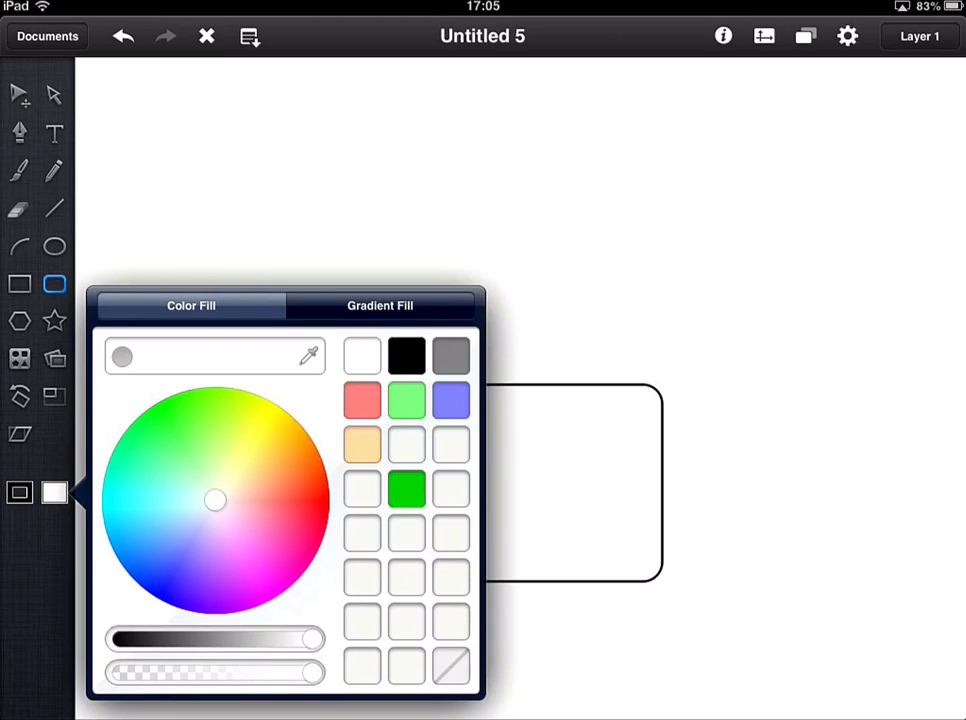
pyautogui.click(188, 452)
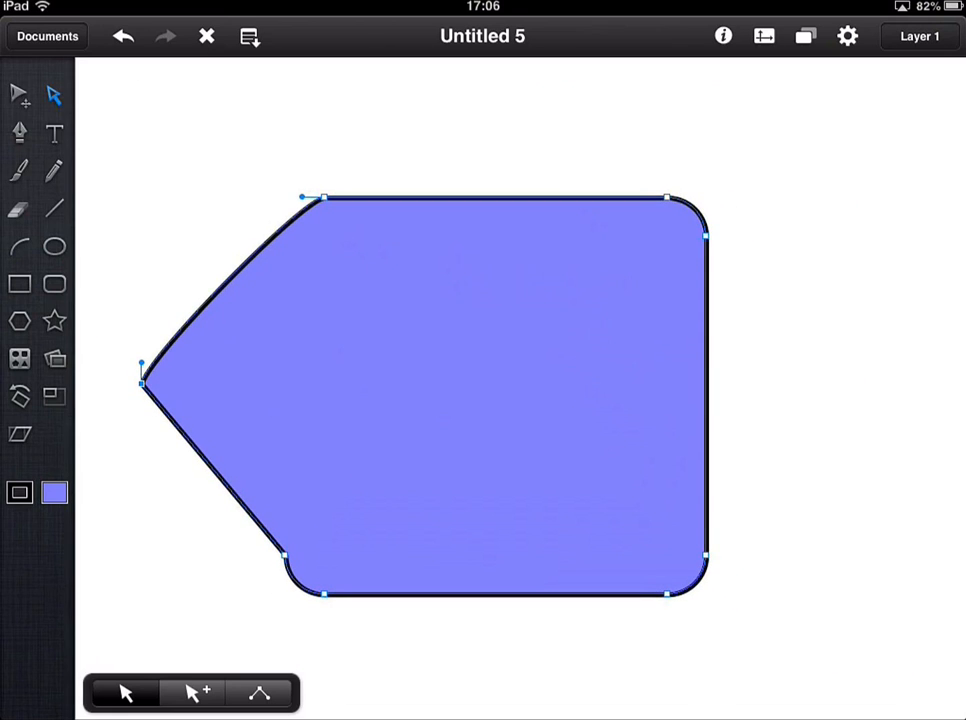
# - Drag anchors and Bézier handles to pull in the left point and curve the left side
pyautogui.moveTo(140, 377); pyautogui.dragTo(287, 345)
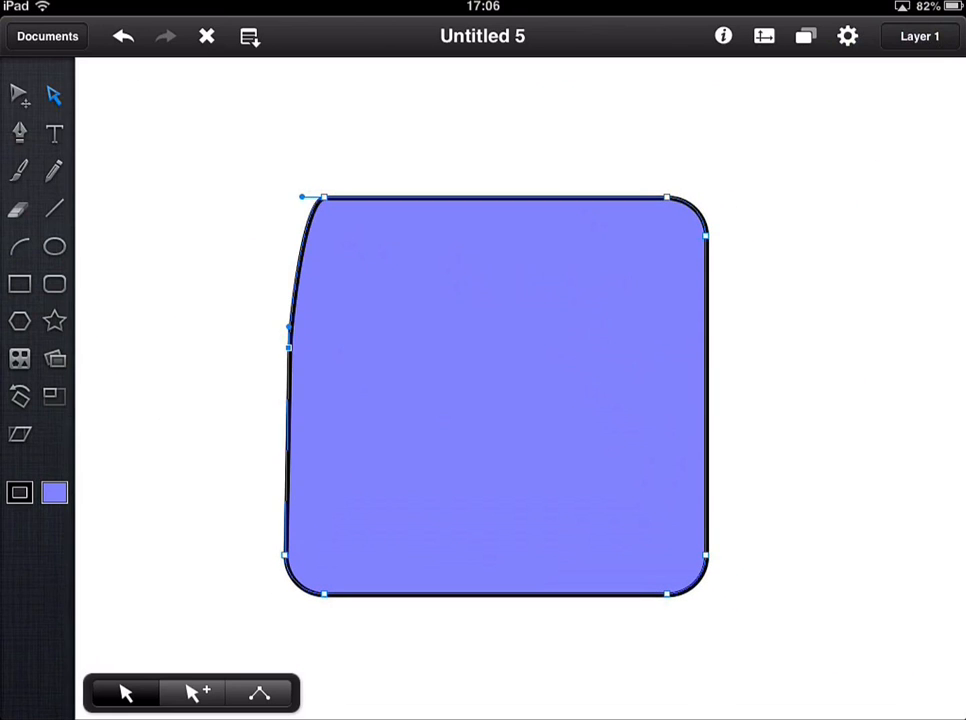
pyautogui.moveTo(302, 196); pyautogui.dragTo(323, 160)
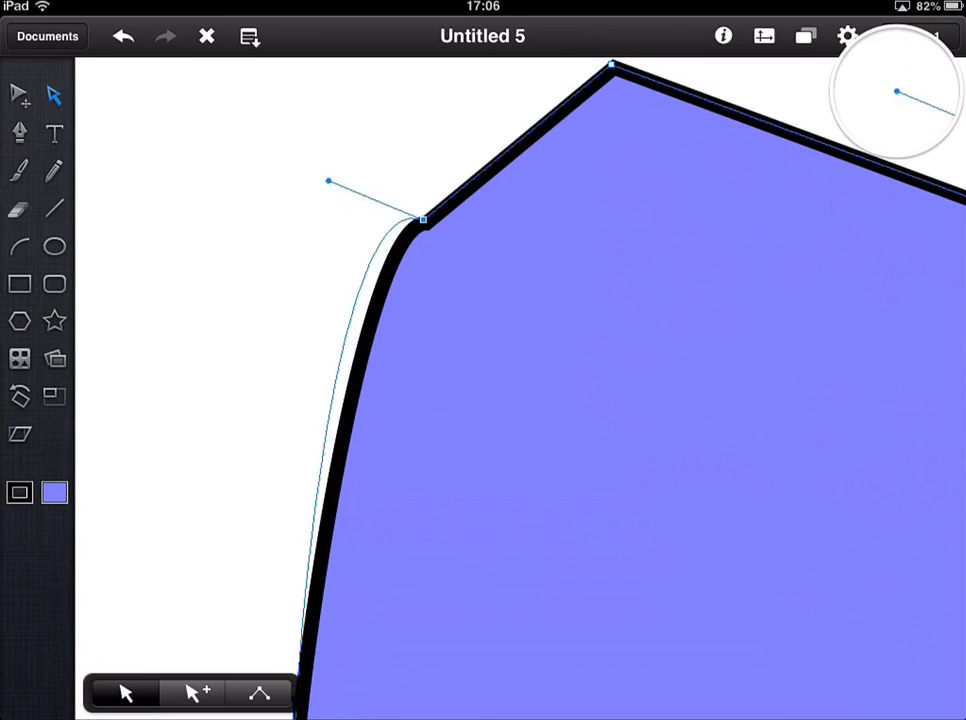
pyautogui.moveTo(328, 182); pyautogui.dragTo(185, 380)
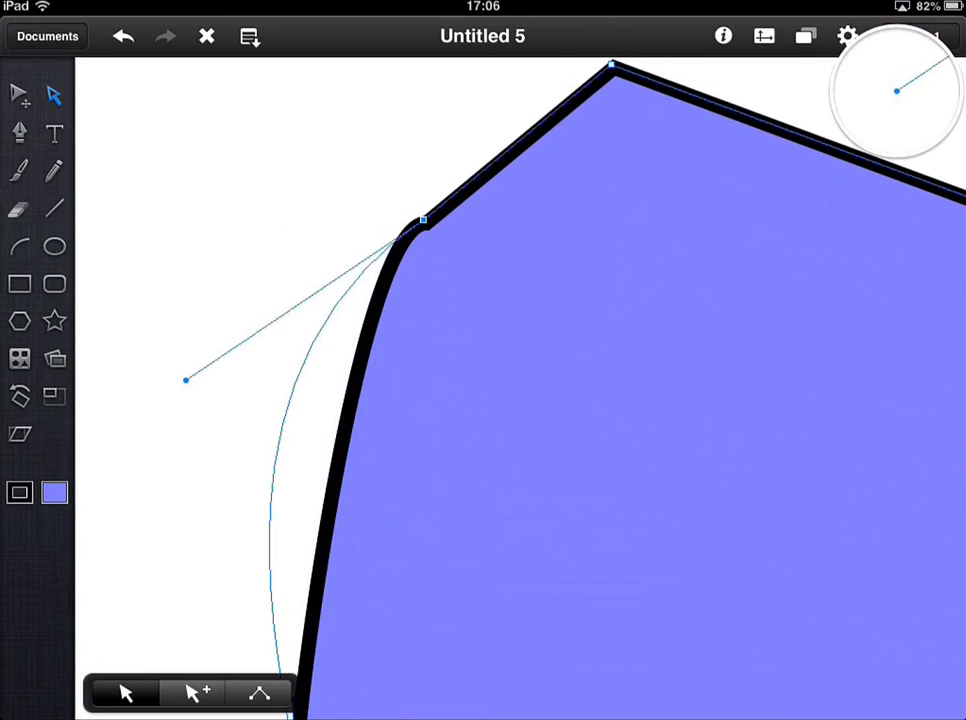
pyautogui.moveTo(185, 380); pyautogui.dragTo(435, 550)
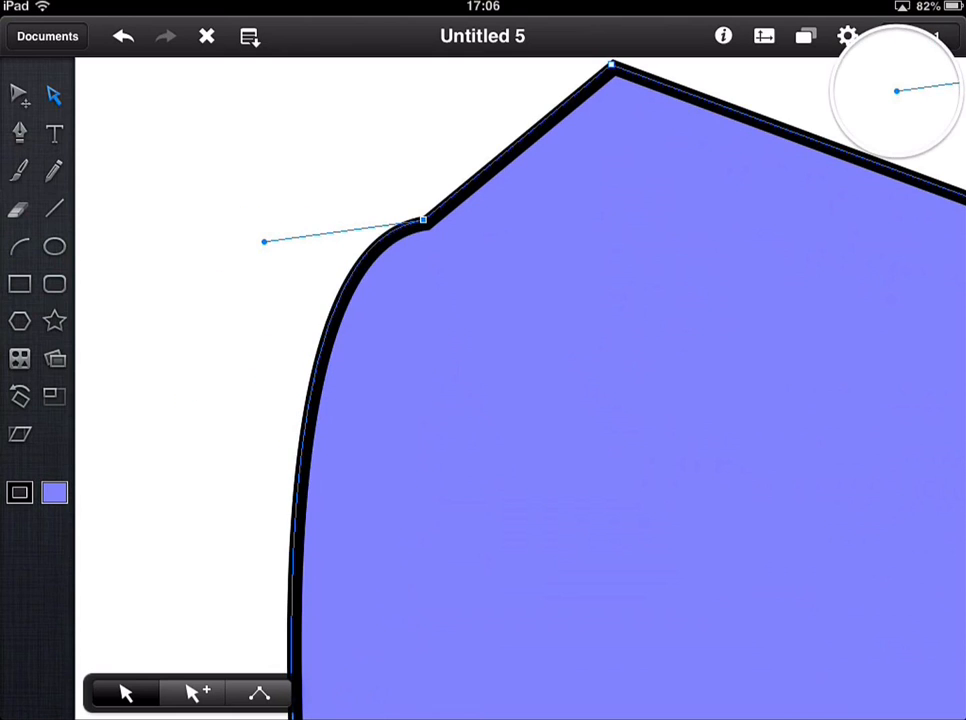
pyautogui.moveTo(264, 241); pyautogui.dragTo(435, 551)
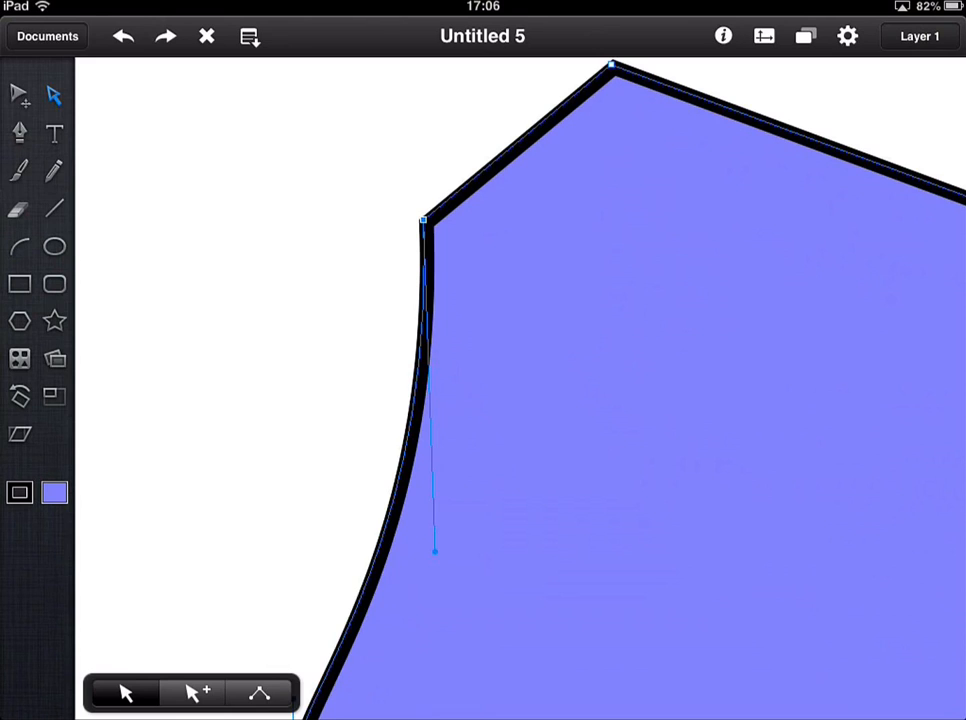
pyautogui.moveTo(435, 550); pyautogui.dragTo(357, 219)
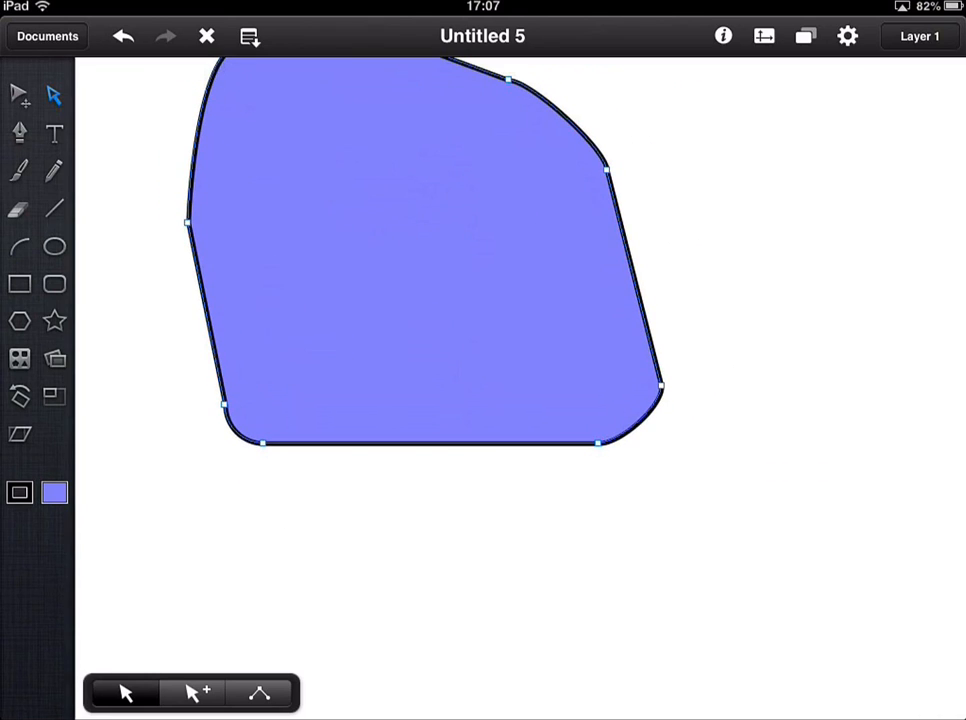
# - Drag a head outline node down to widen the shape into a lopsided head
pyautogui.moveTo(265, 443); pyautogui.dragTo(280, 623)
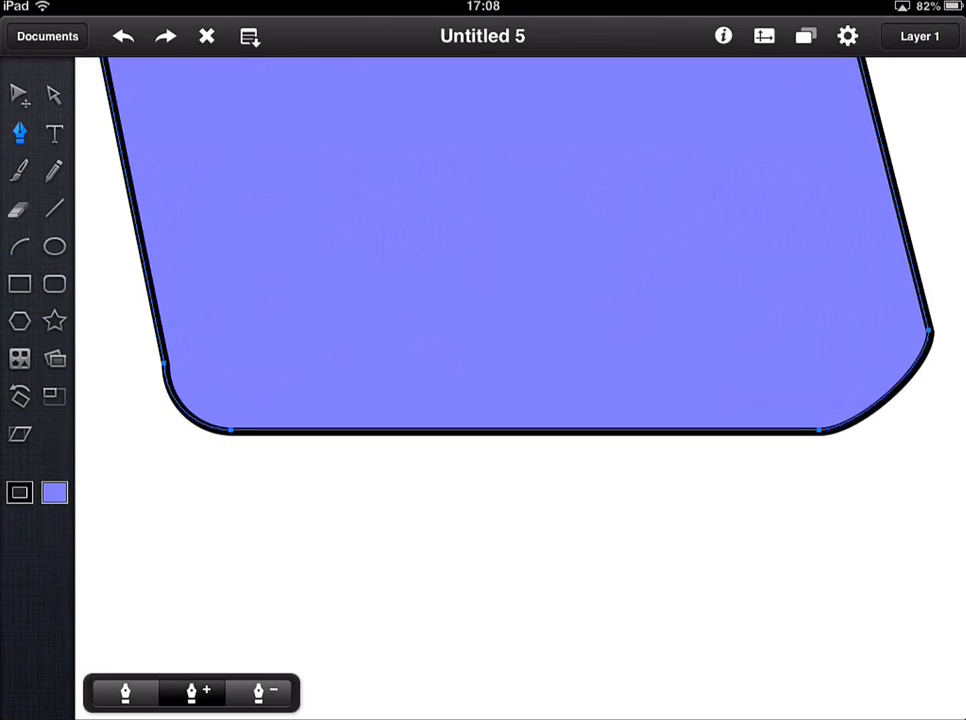
# - Change the shape's fill from blue to pink
pyautogui.click(20, 93)
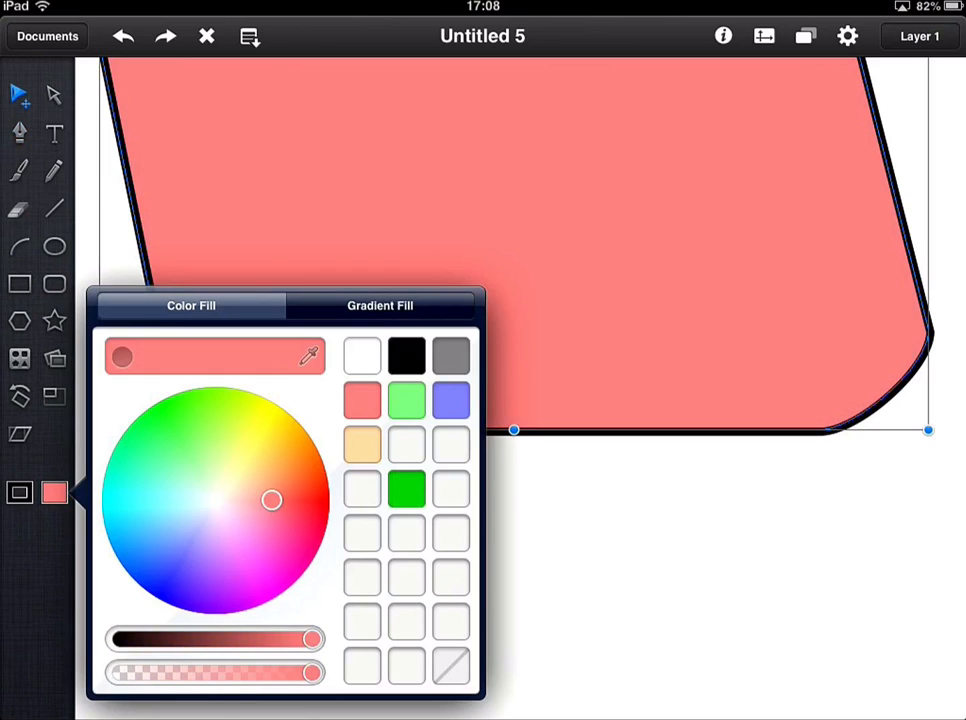
pyautogui.click(19, 133)
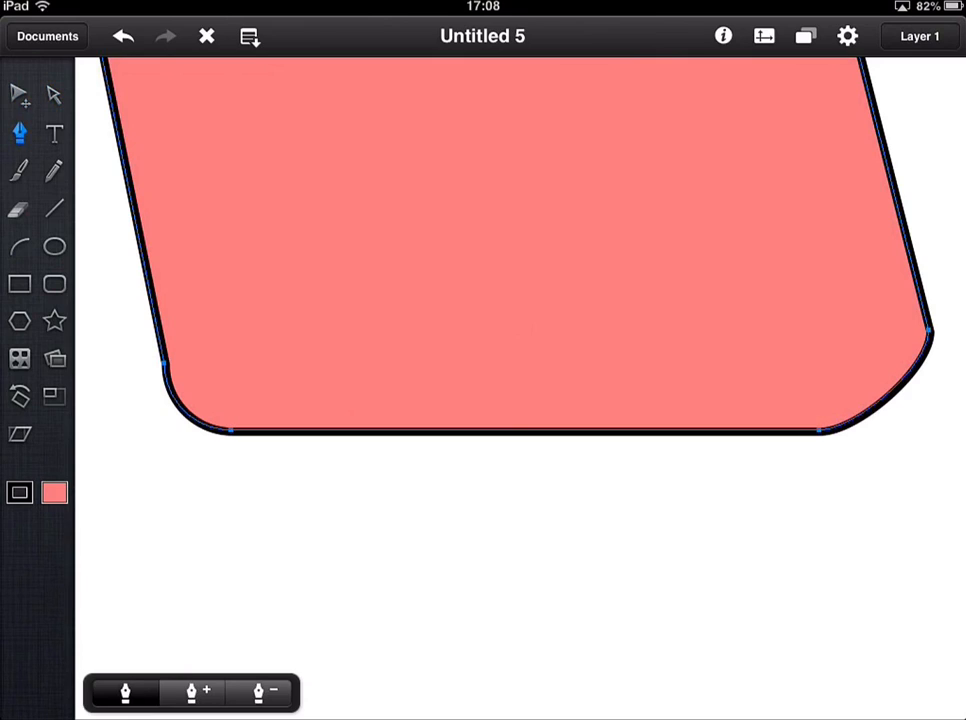
pyautogui.click(197, 691)
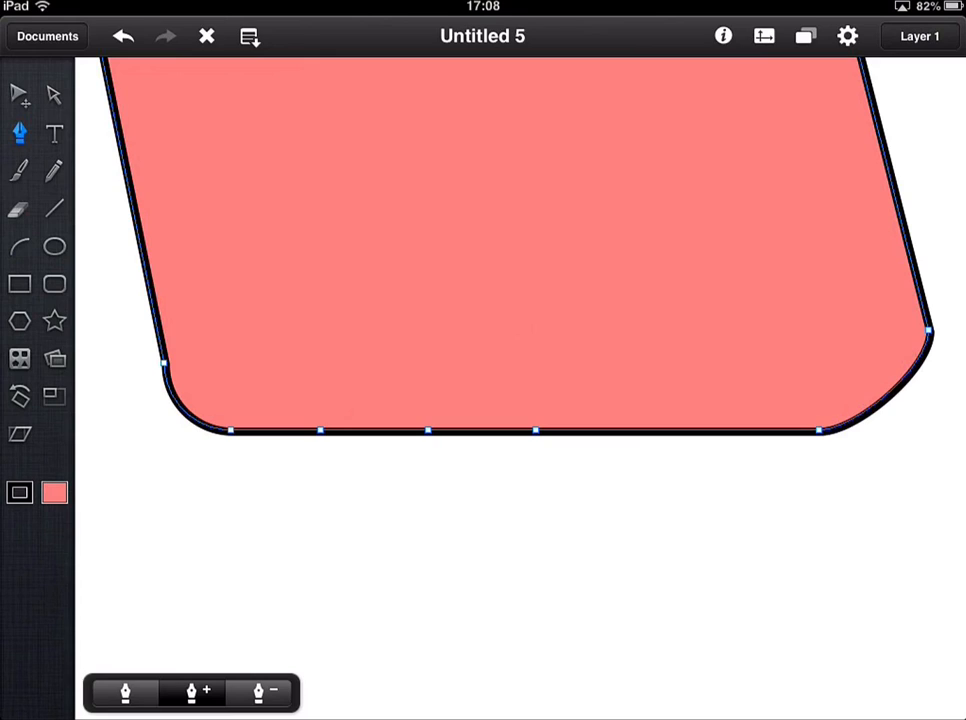
# - Add two anchor points along the bottom edge of the pink shape
pyautogui.click(645, 430)
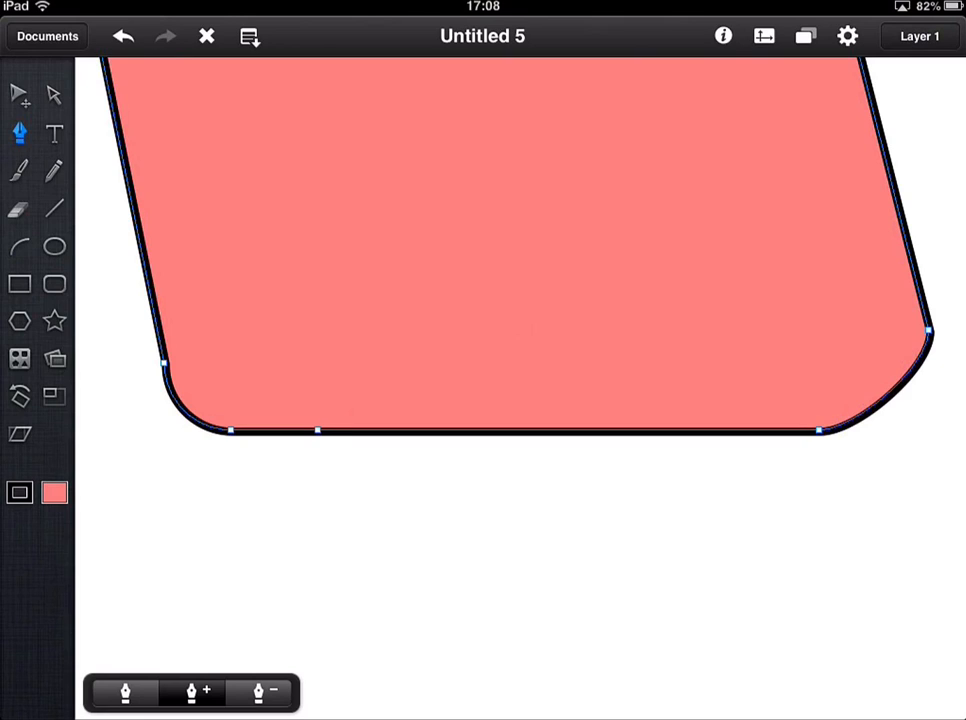
pyautogui.click(445, 430)
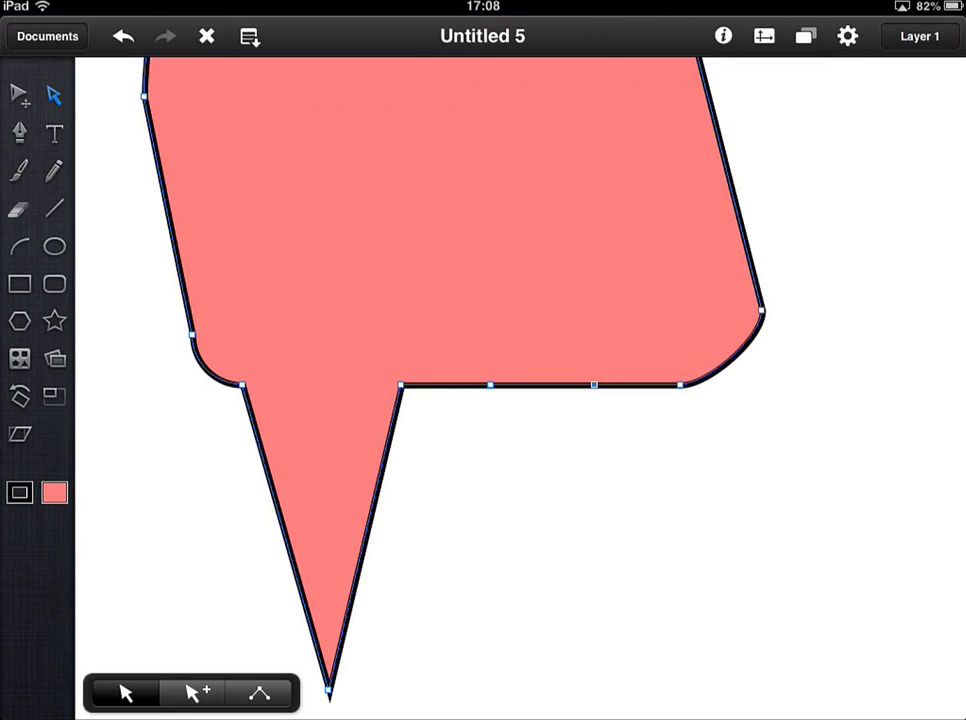
# - Drag the bottom anchor points down into two pointed legs and shorten the left leg
pyautogui.moveTo(593, 384); pyautogui.dragTo(610, 668)
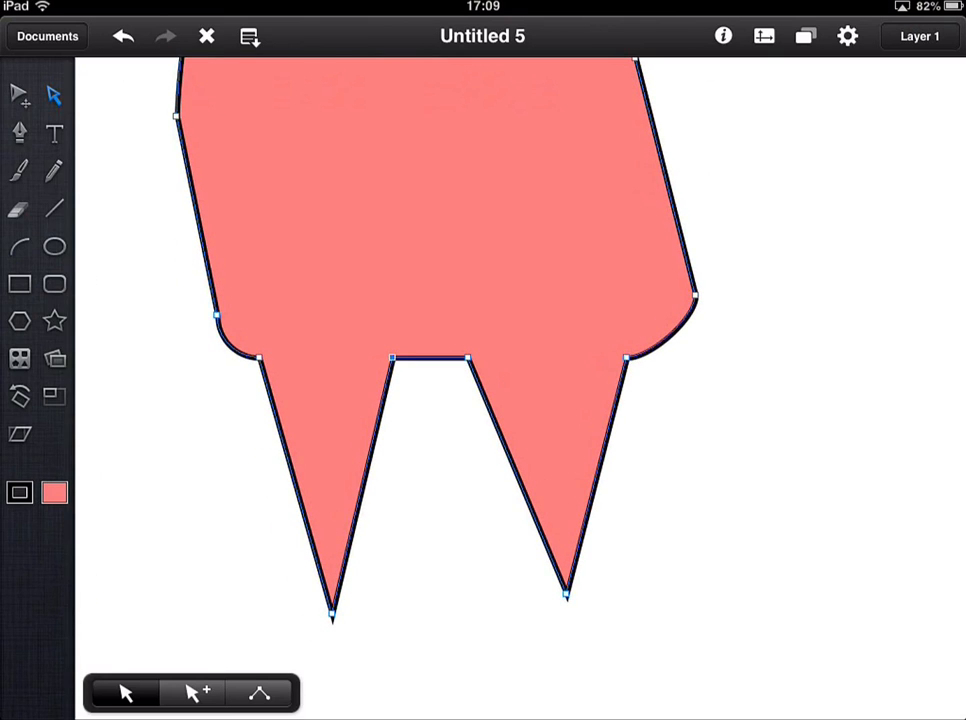
pyautogui.moveTo(333, 620); pyautogui.dragTo(337, 230)
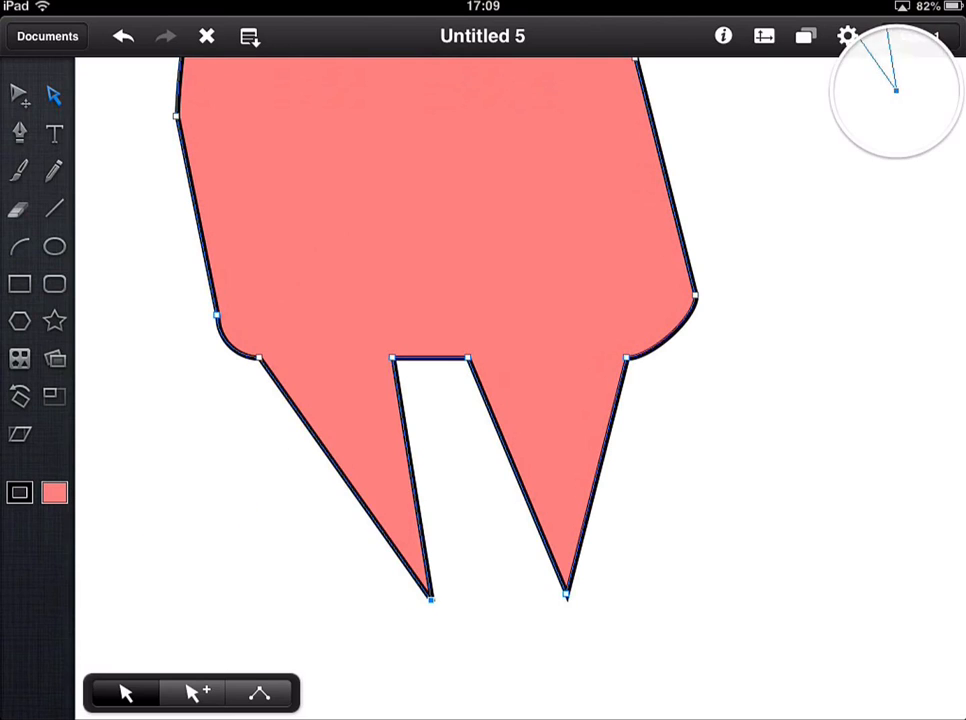
pyautogui.moveTo(432, 600); pyautogui.dragTo(335, 178)
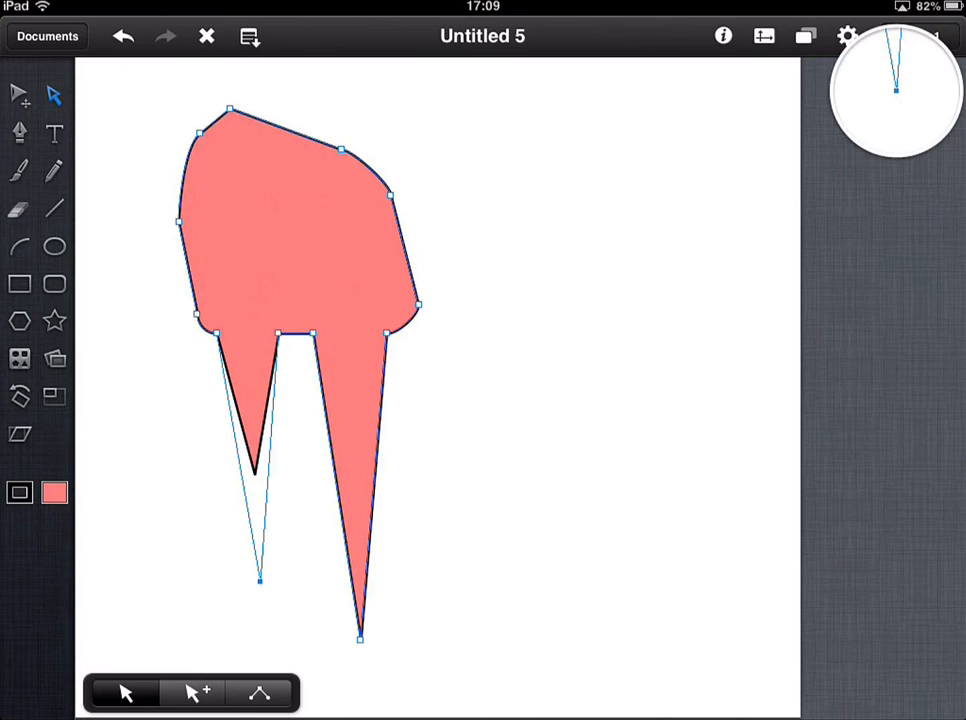
pyautogui.moveTo(259, 578); pyautogui.dragTo(254, 518)
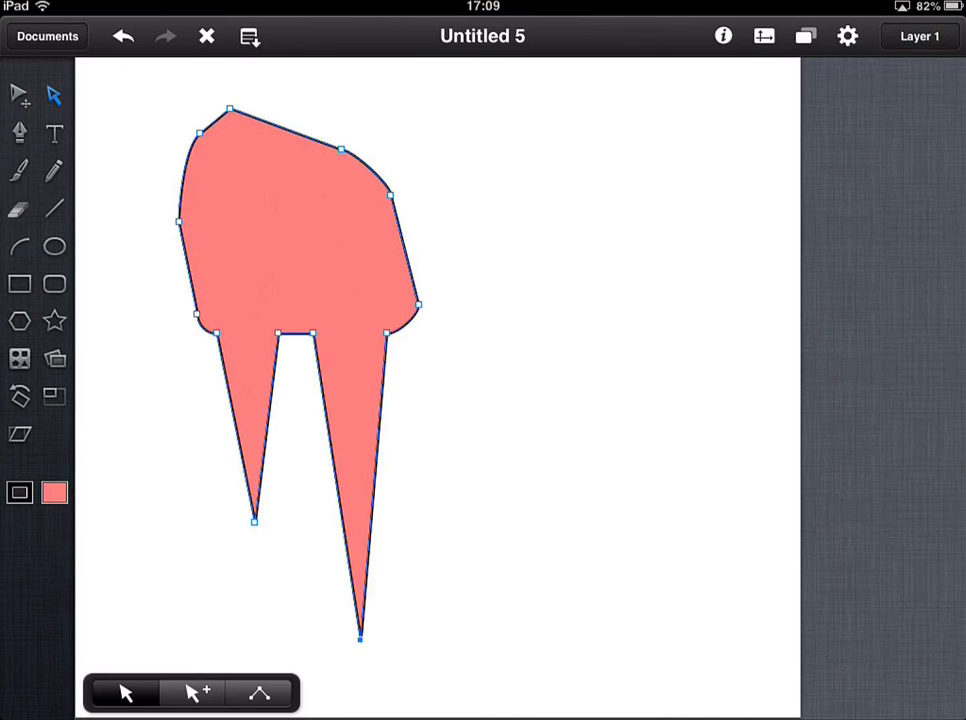
pyautogui.moveTo(360, 638); pyautogui.dragTo(347, 513)
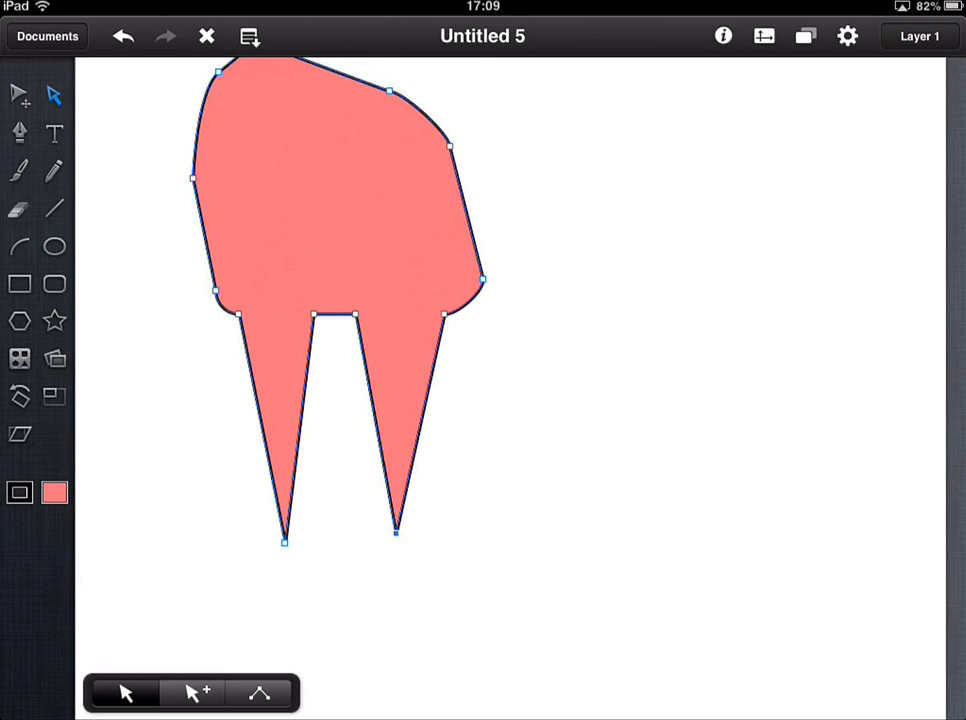
pyautogui.moveTo(217, 316); pyautogui.dragTo(248, 318)
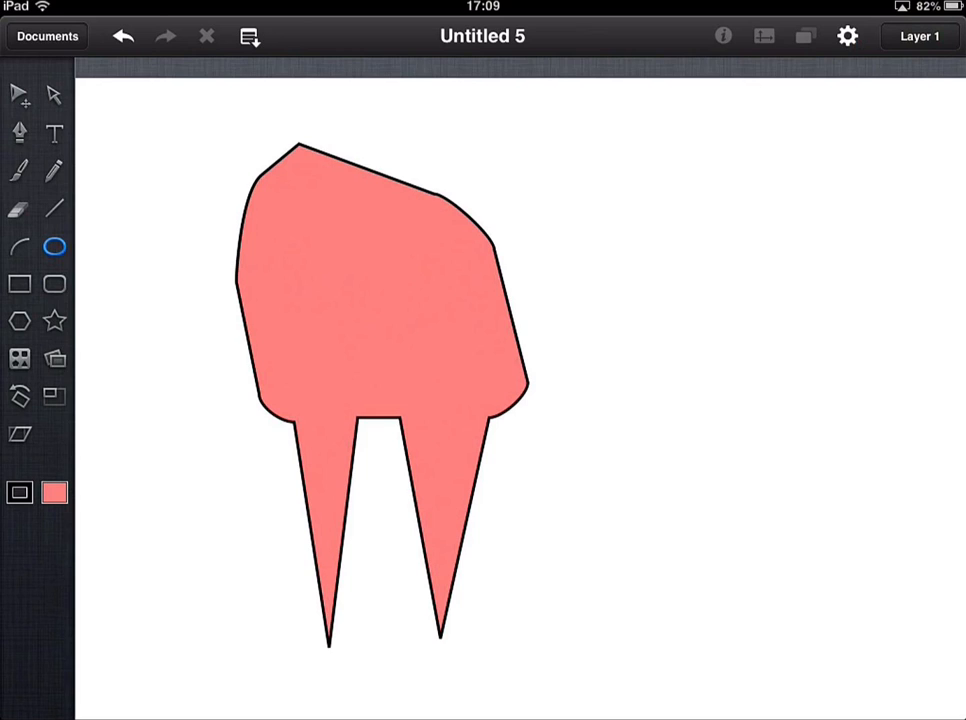
pyautogui.click(54, 94)
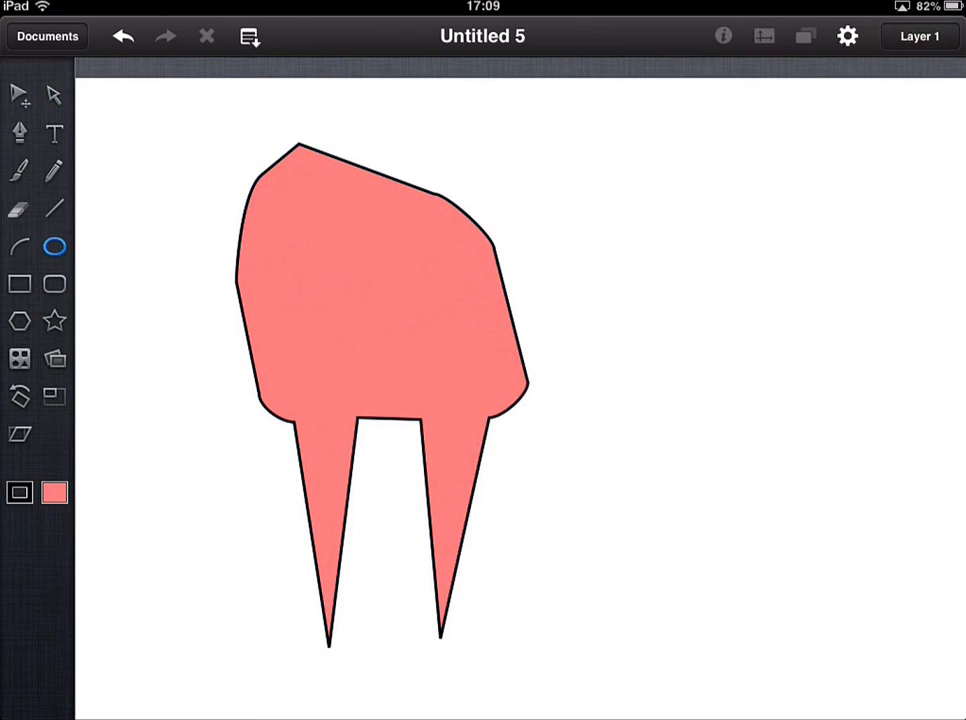
# - Choose green as the fill colour for the eye
pyautogui.click(54, 492)
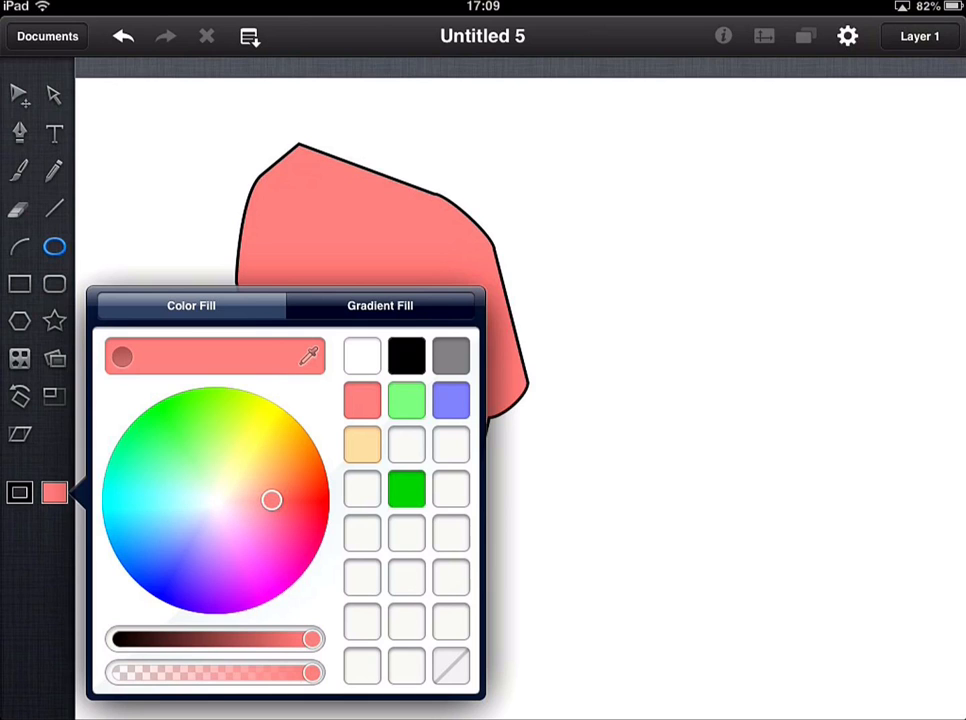
pyautogui.click(188, 452)
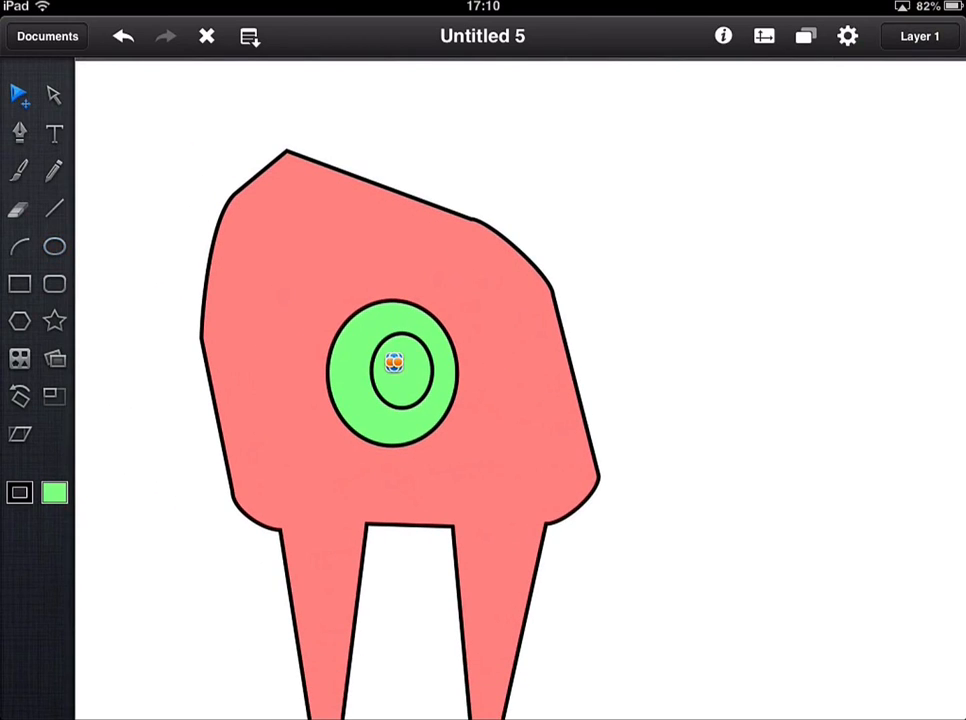
# - Resize the eye's inner oval and fill it black as the pupil
pyautogui.click(394, 372)
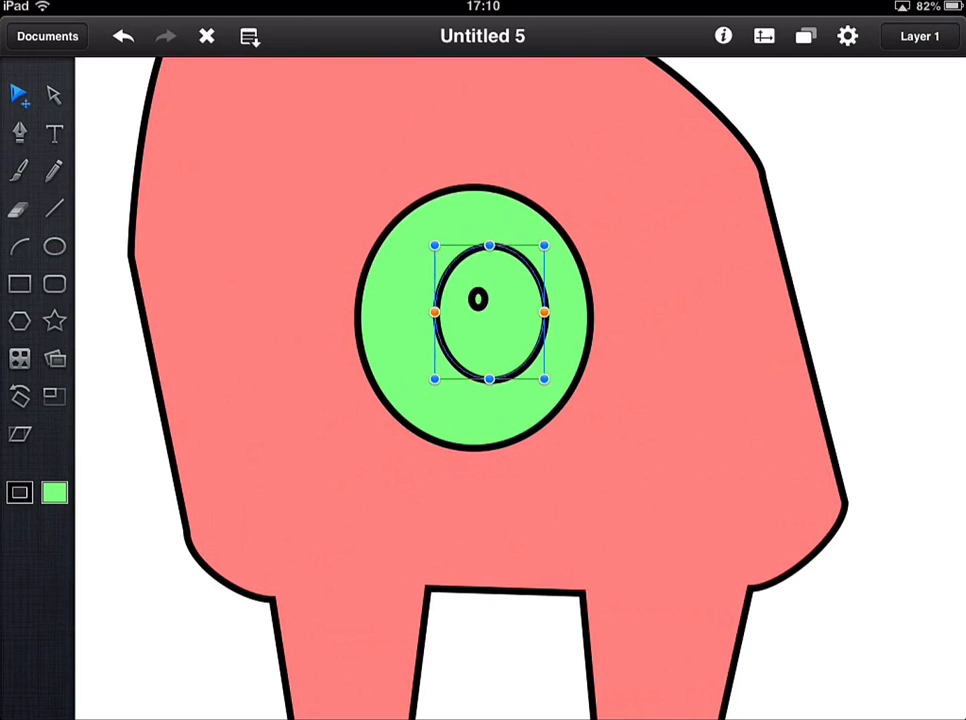
pyautogui.moveTo(543, 378); pyautogui.dragTo(590, 446)
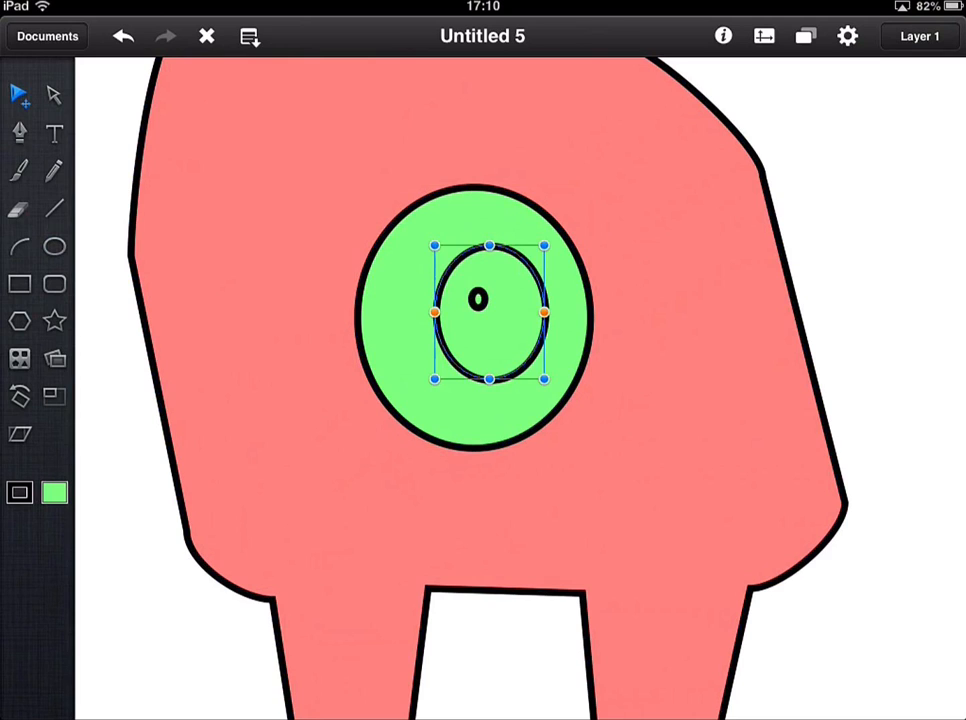
pyautogui.click(54, 492)
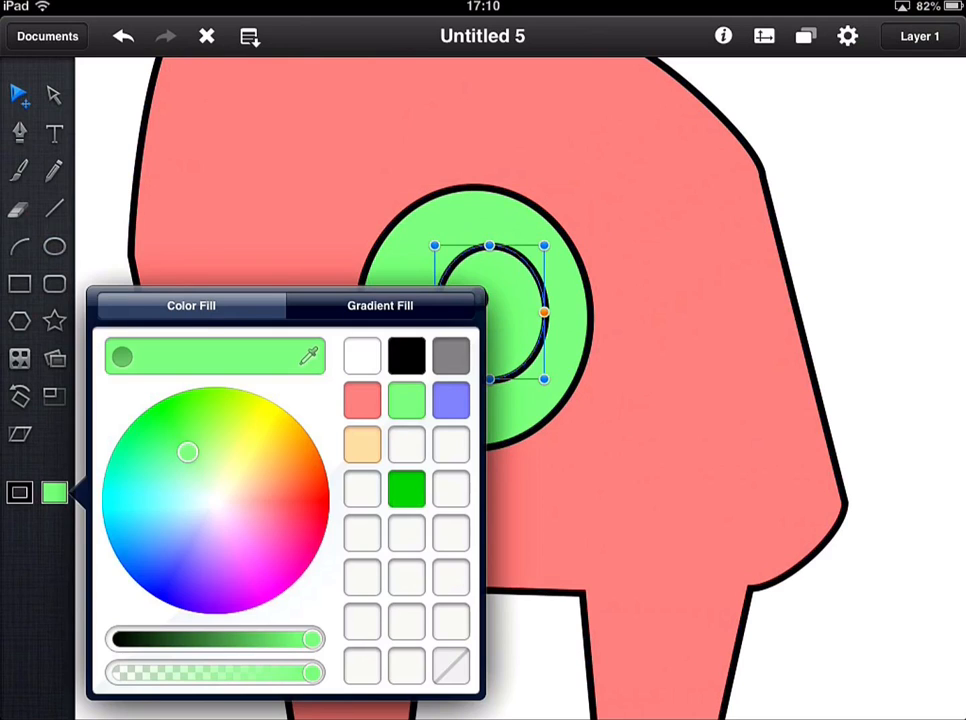
pyautogui.click(406, 356)
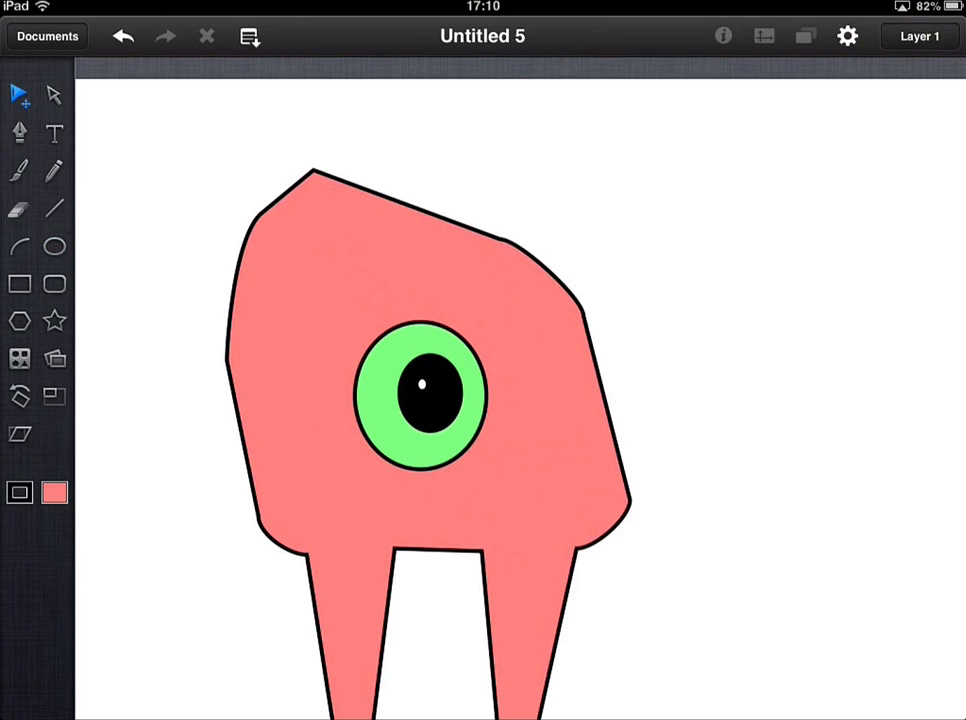
# - Select the green eye with its pupil and drag it higher on the pink body
pyautogui.click(421, 392)
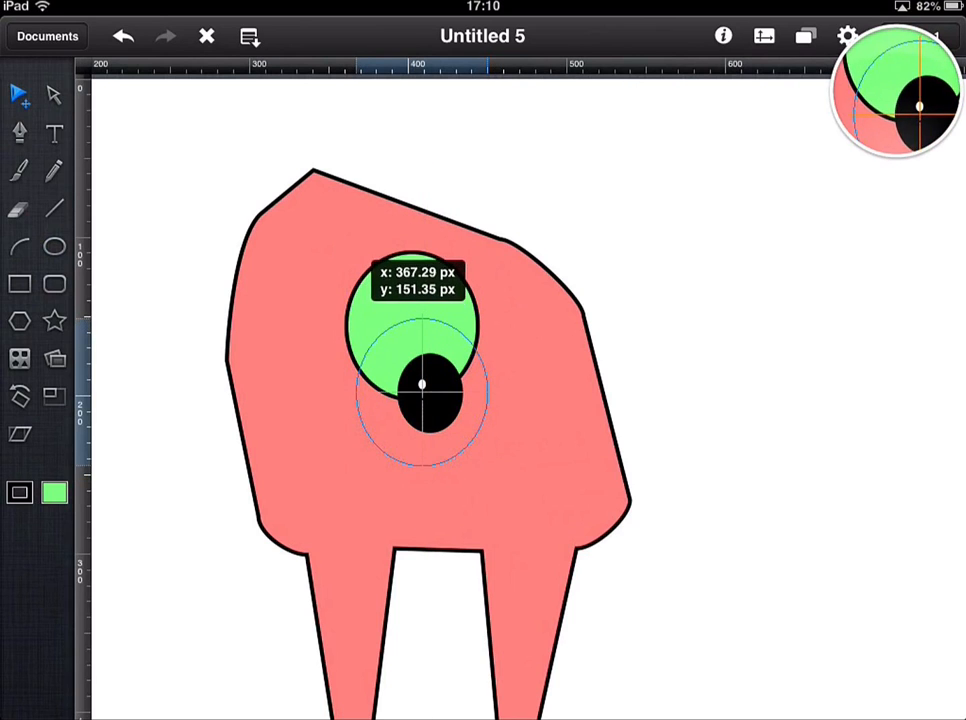
pyautogui.moveTo(415, 325); pyautogui.dragTo(428, 392)
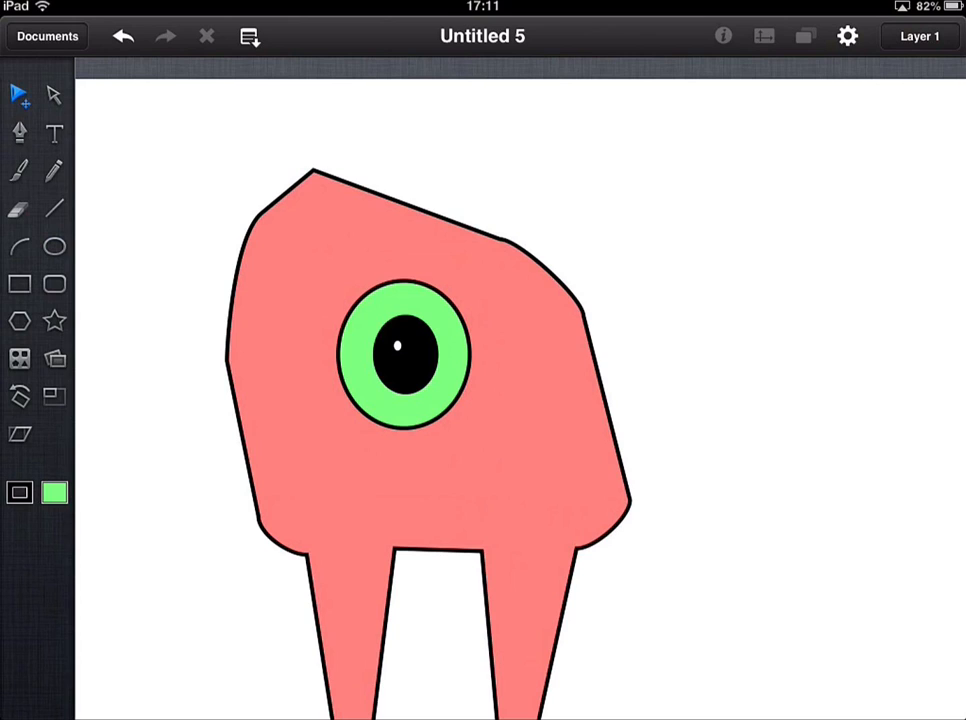
# - Draw a curved line below the eye and bend it into a wavy, lopsided frown
pyautogui.click(20, 247)
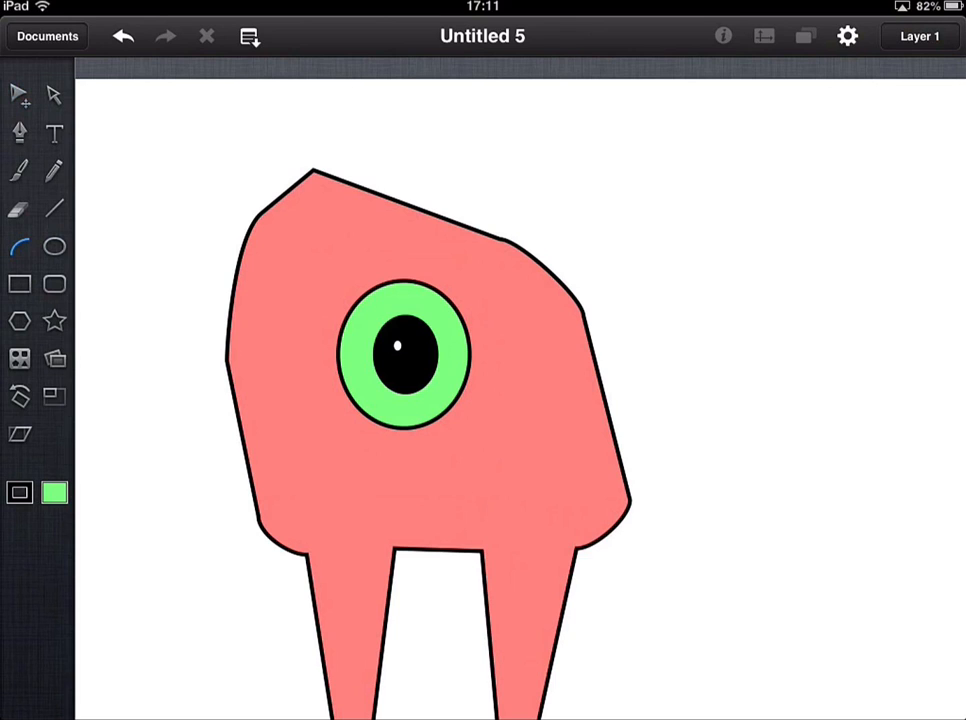
pyautogui.moveTo(290, 445); pyautogui.dragTo(533, 475)
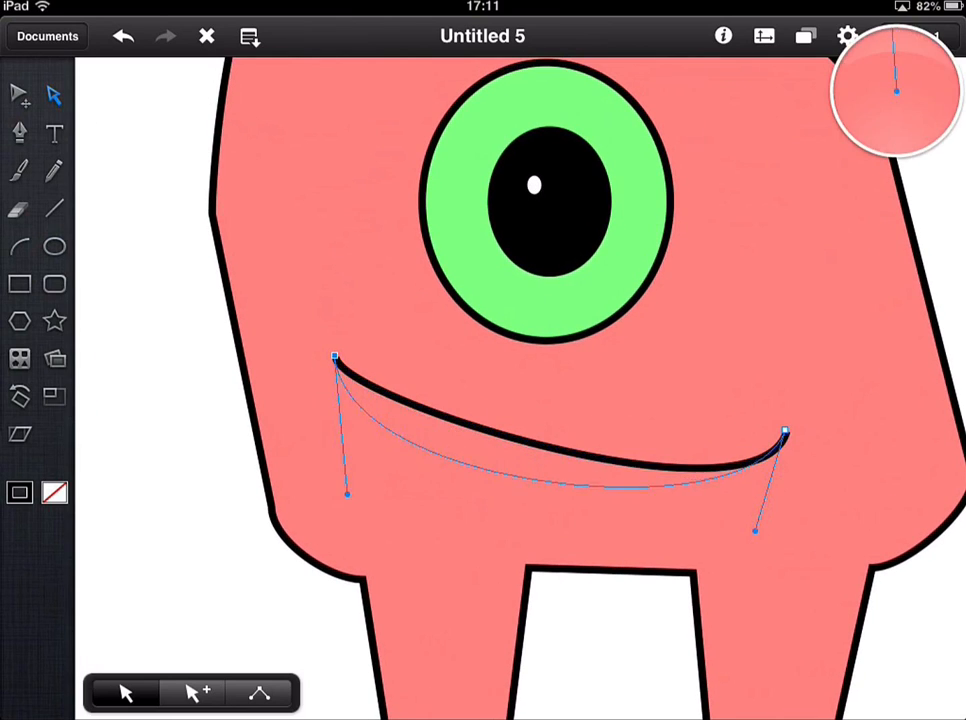
pyautogui.moveTo(348, 494); pyautogui.dragTo(206, 282)
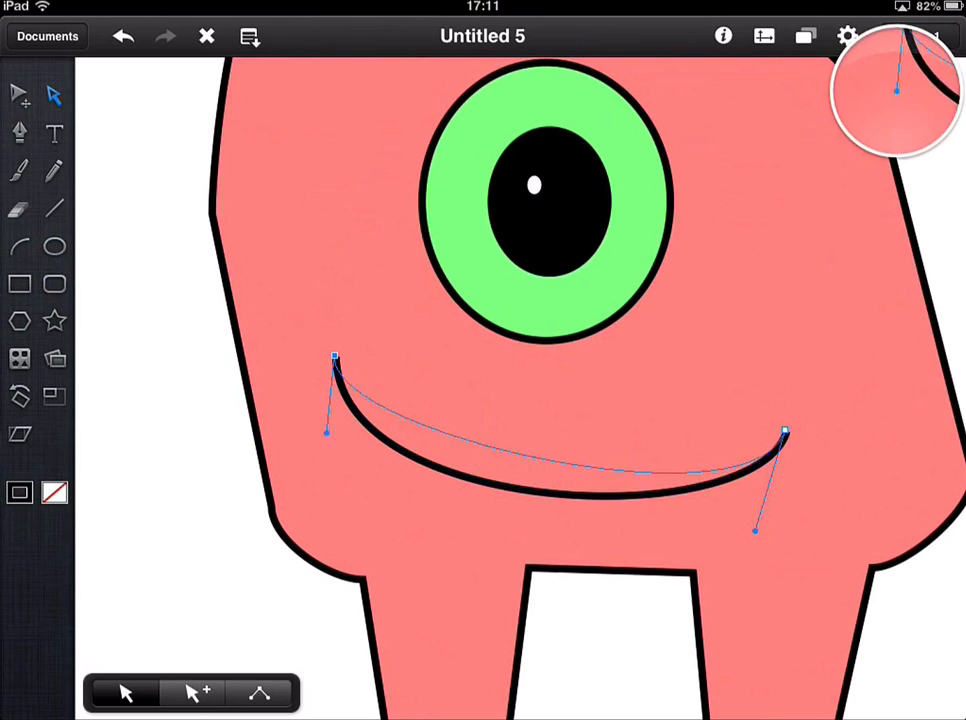
pyautogui.moveTo(325, 432); pyautogui.dragTo(310, 512)
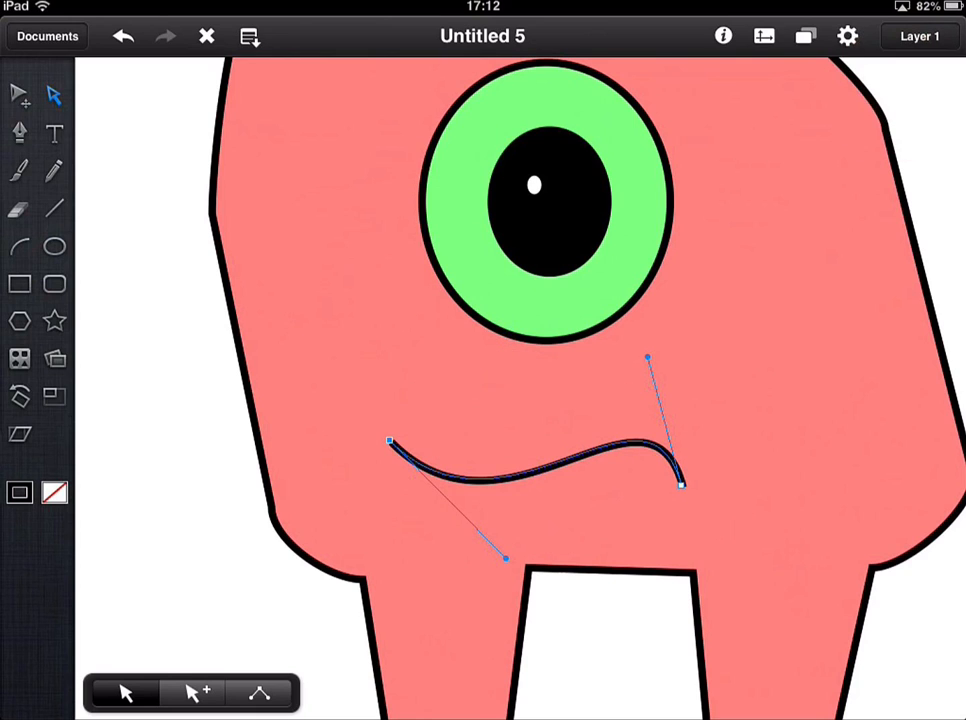
pyautogui.moveTo(680, 485); pyautogui.dragTo(742, 438)
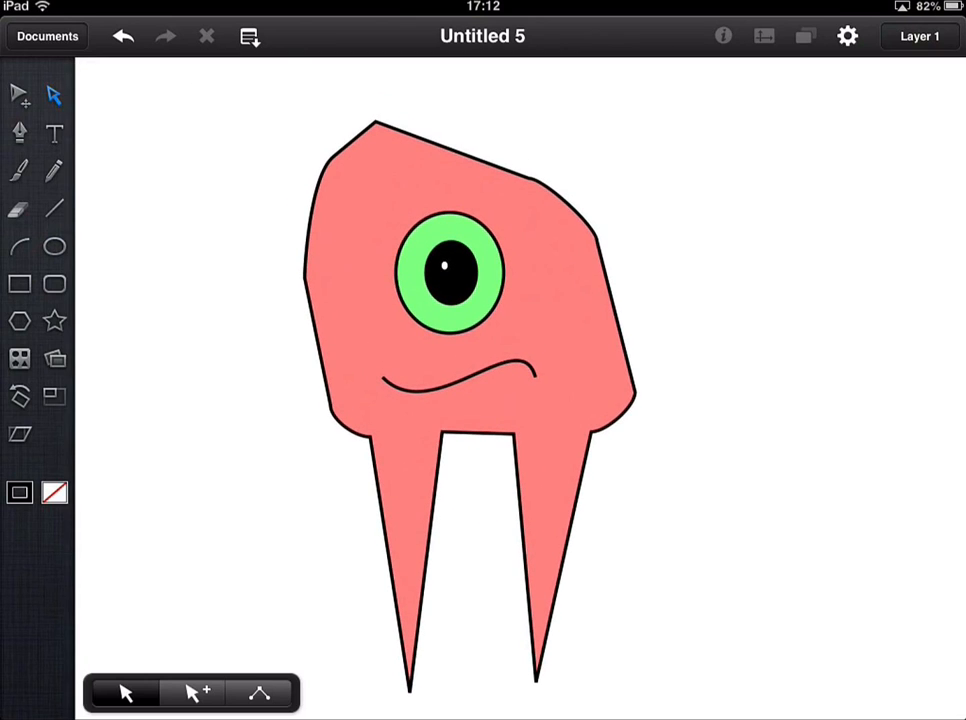
# - Set the canvas background colour to pale blue in Canvas settings
pyautogui.click(847, 36)
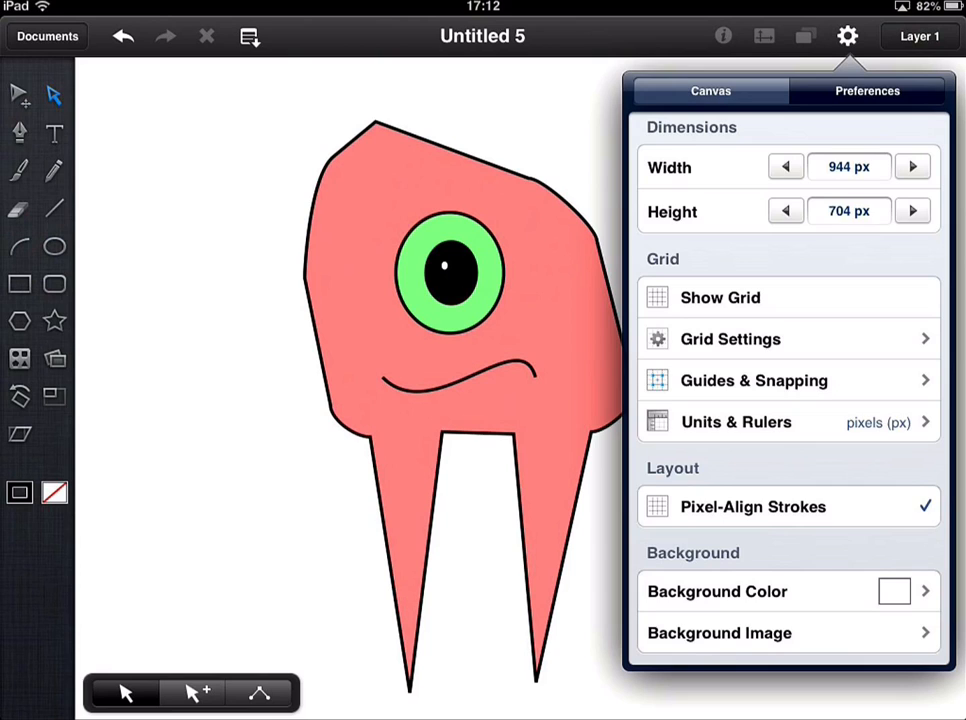
pyautogui.click(717, 591)
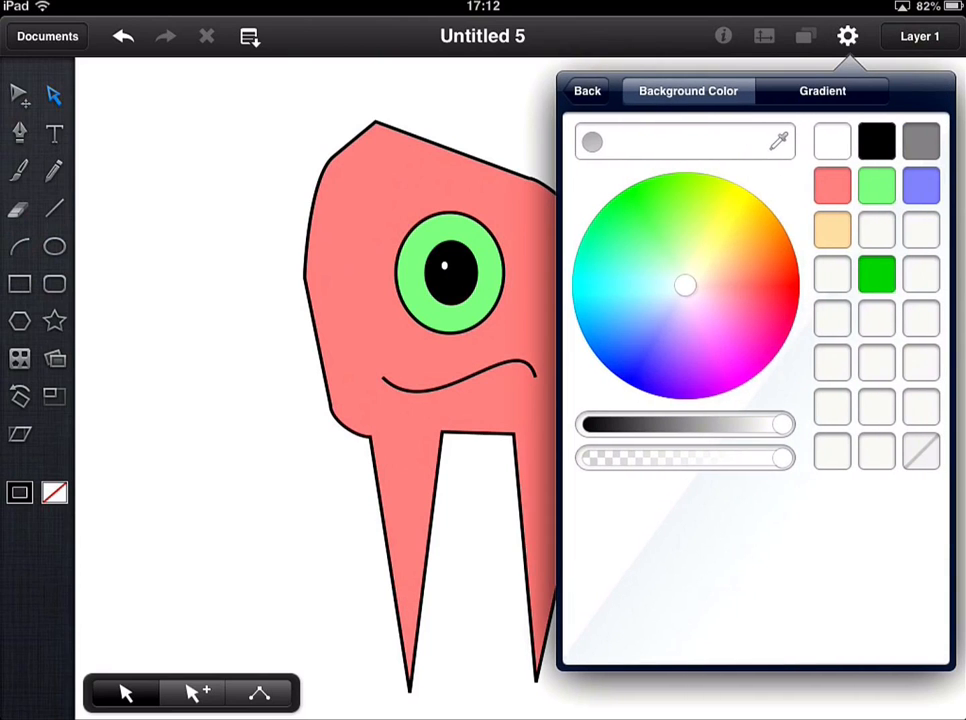
pyautogui.click(670, 243)
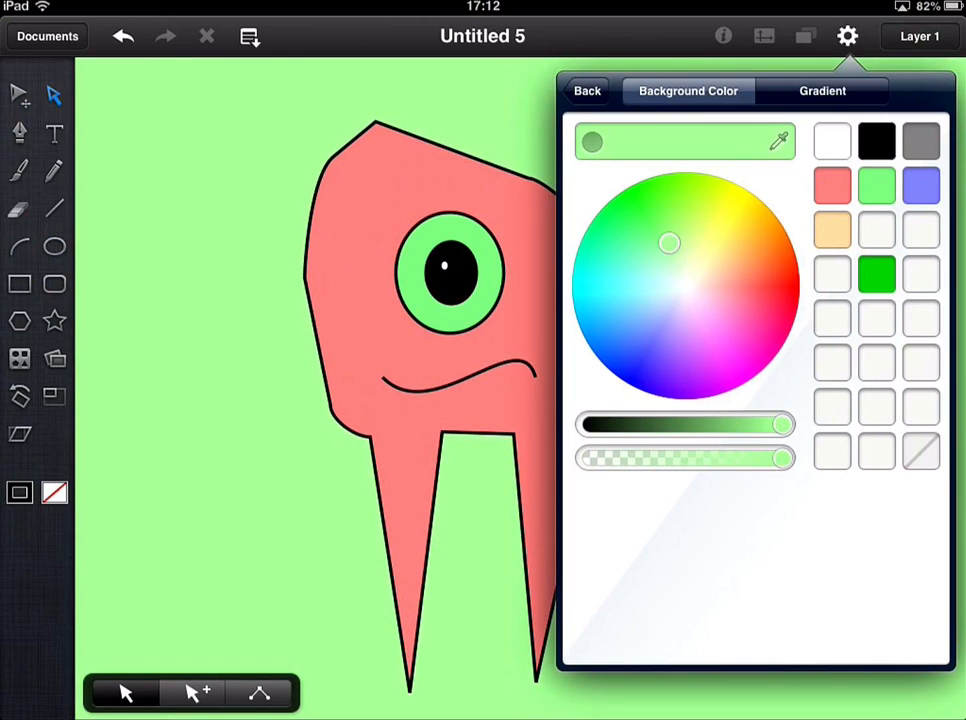
pyautogui.click(669, 303)
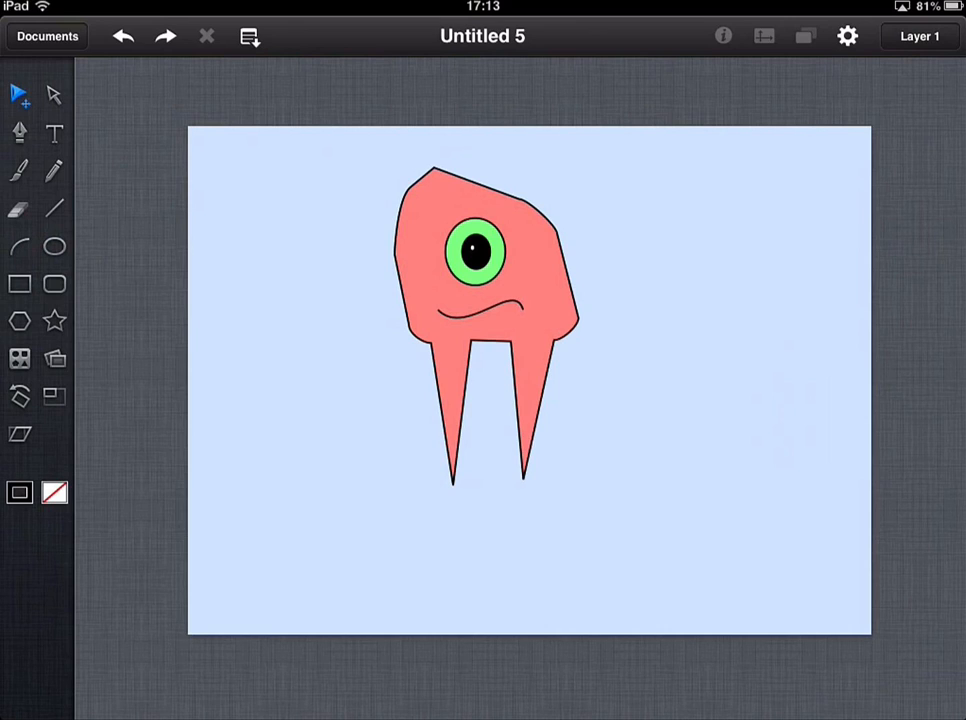
# - Draw a wide rectangle across the bottom of the canvas and open its fill colour
pyautogui.click(20, 284)
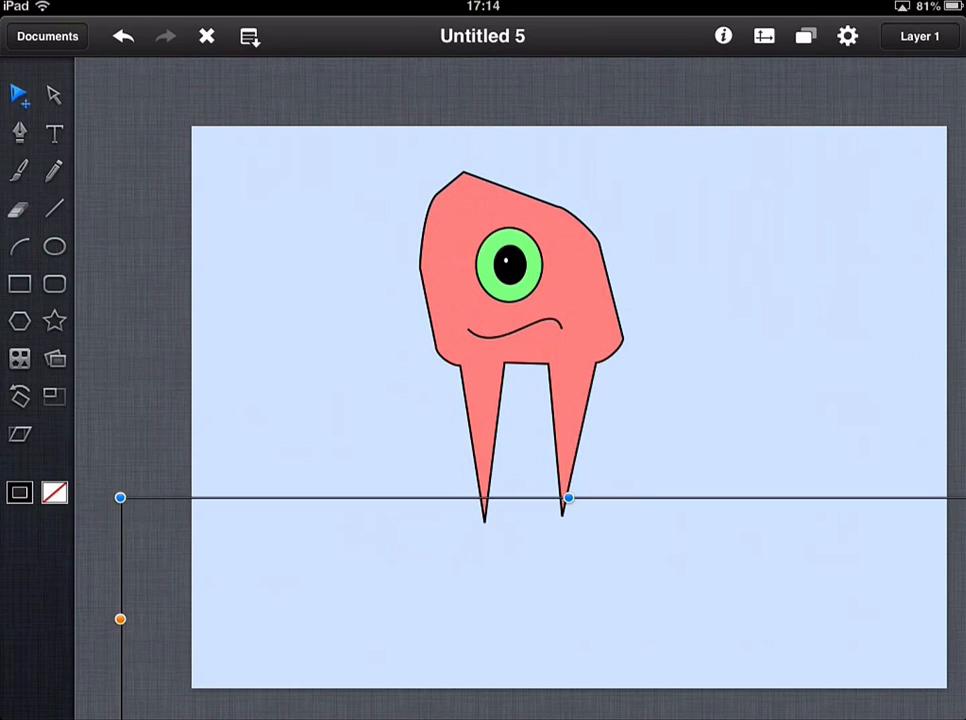
pyautogui.click(54, 492)
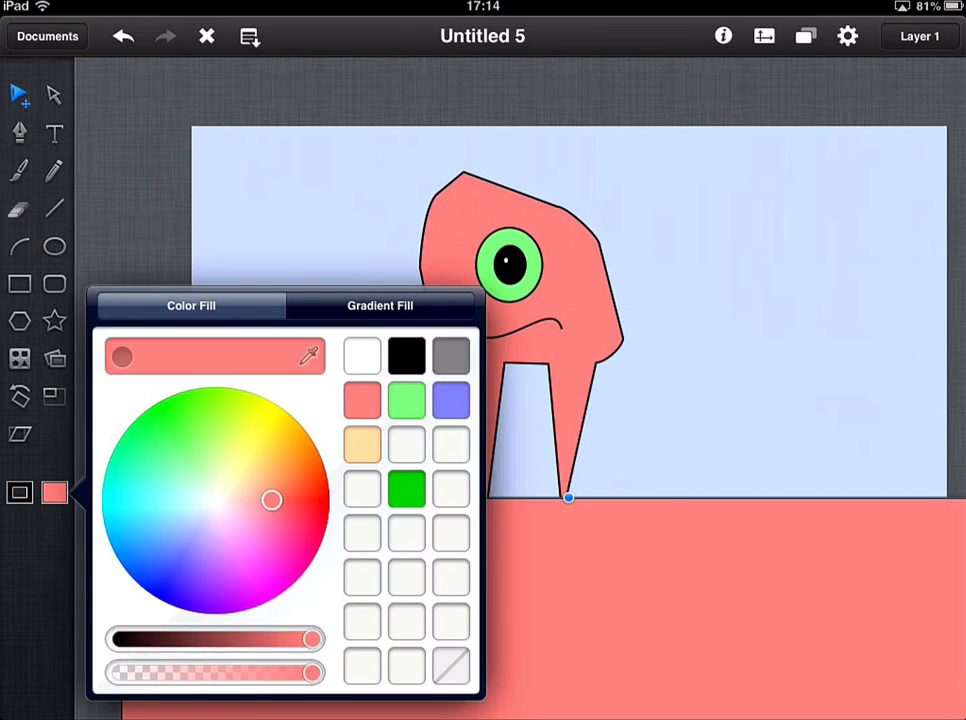
# - Fill the ground rectangle with dark brown using the colour wheel
pyautogui.click(186, 548)
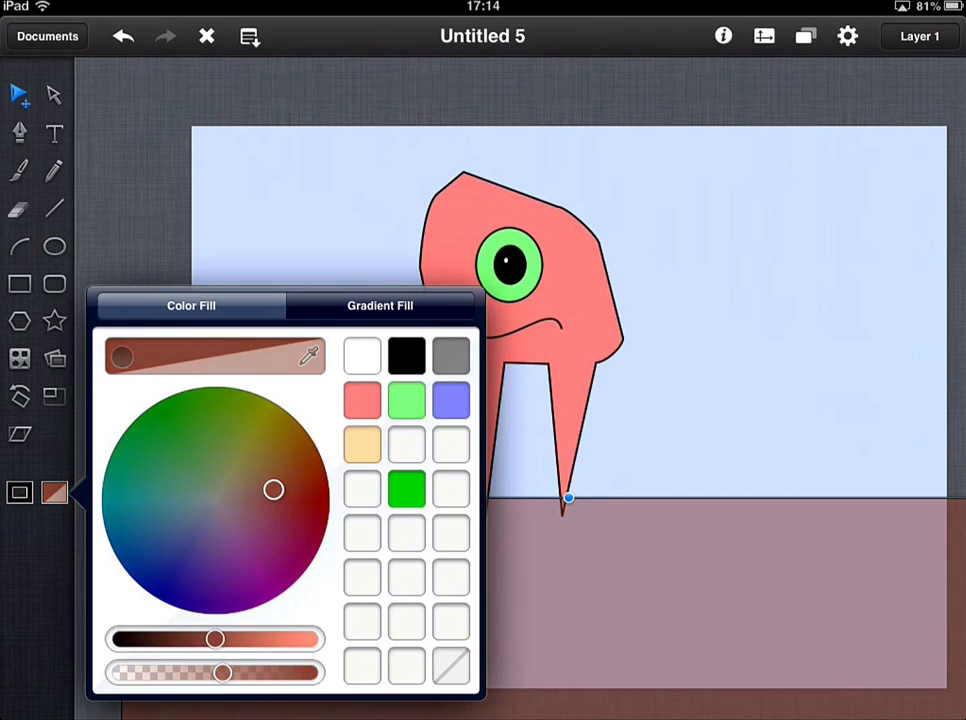
pyautogui.moveTo(273, 489); pyautogui.dragTo(286, 491)
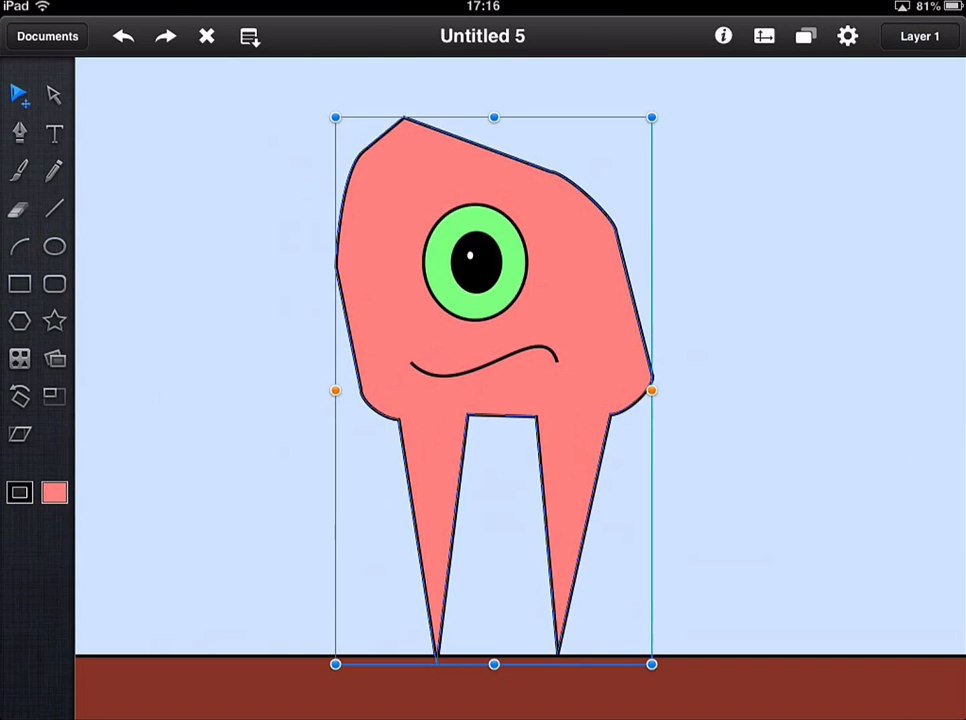
# - Turn on a drop shadow for the monster body in Effects
pyautogui.click(723, 36)
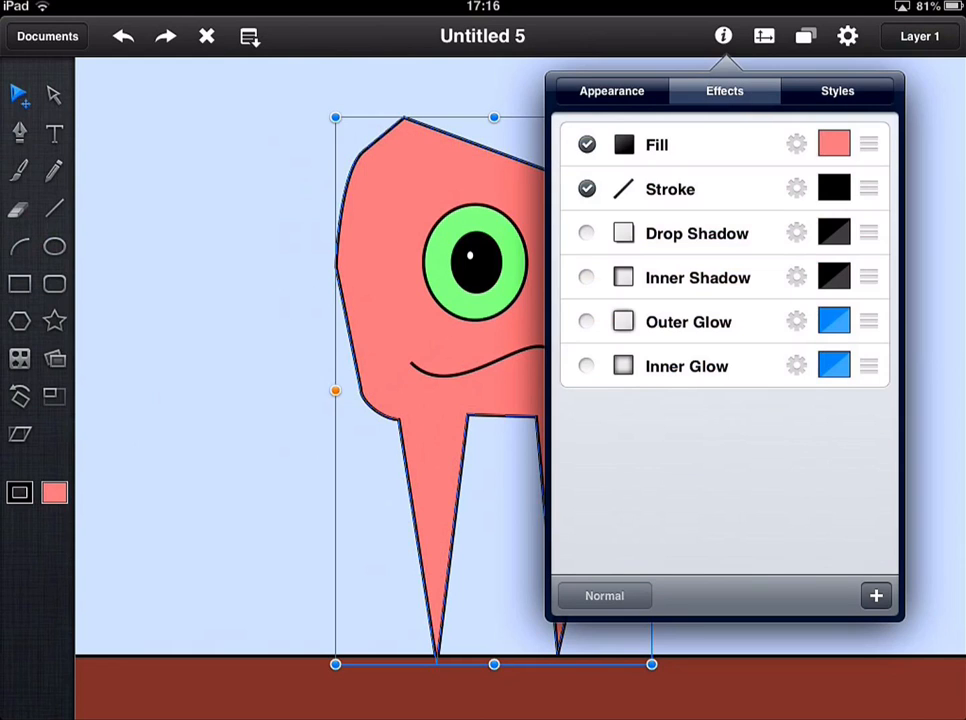
pyautogui.click(586, 232)
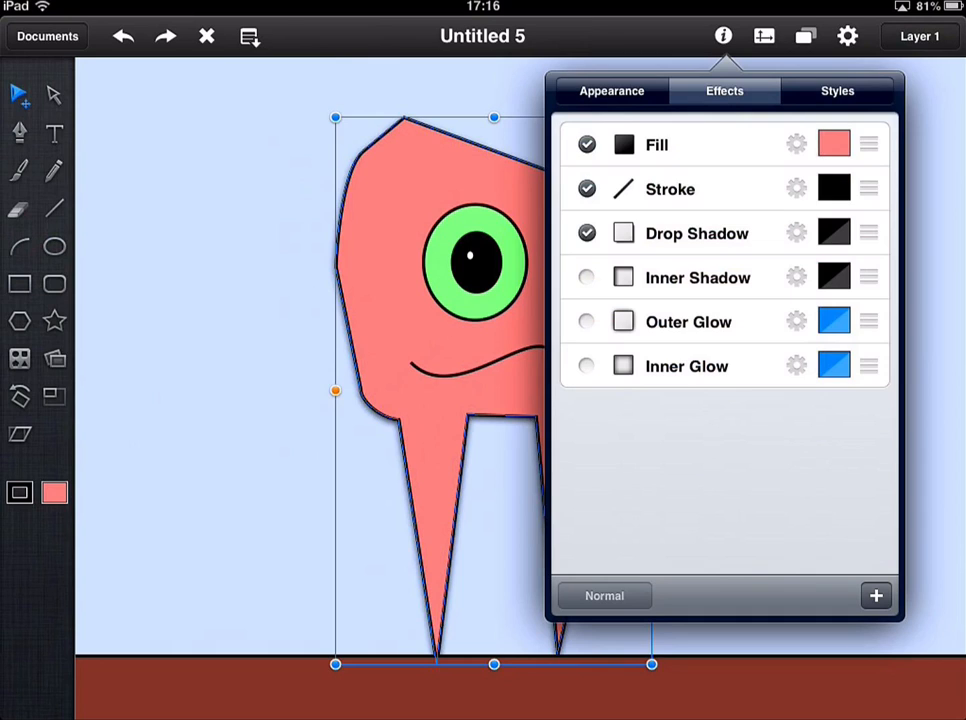
pyautogui.click(723, 36)
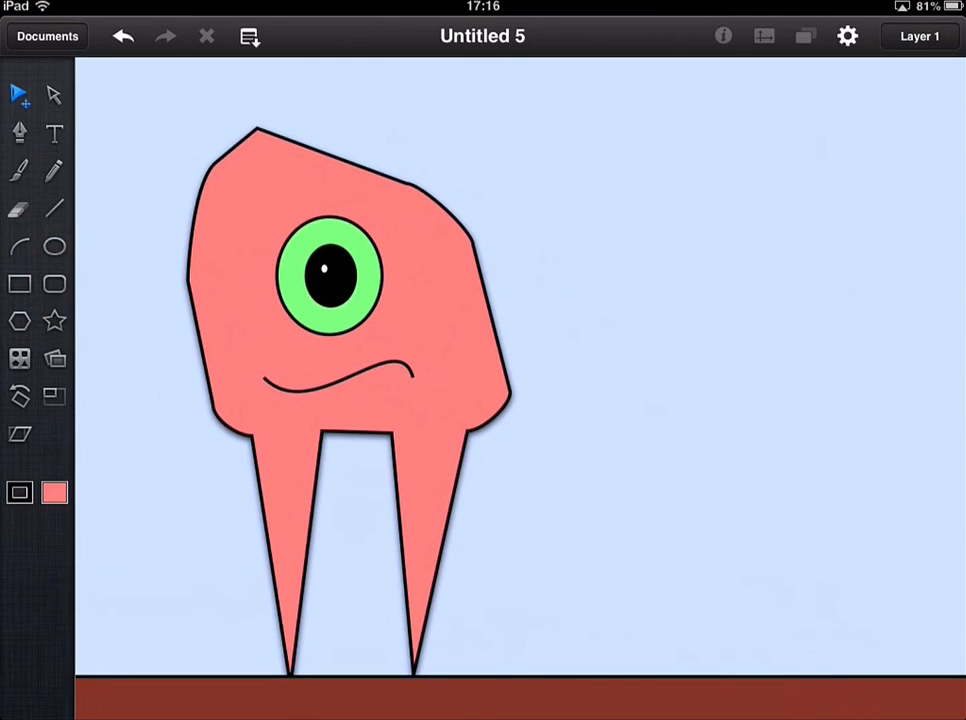
# - Set the body's drop shadow to X offset 2.0 pt, Y offset 4.0 pt, blur 6.5
pyautogui.click(723, 36)
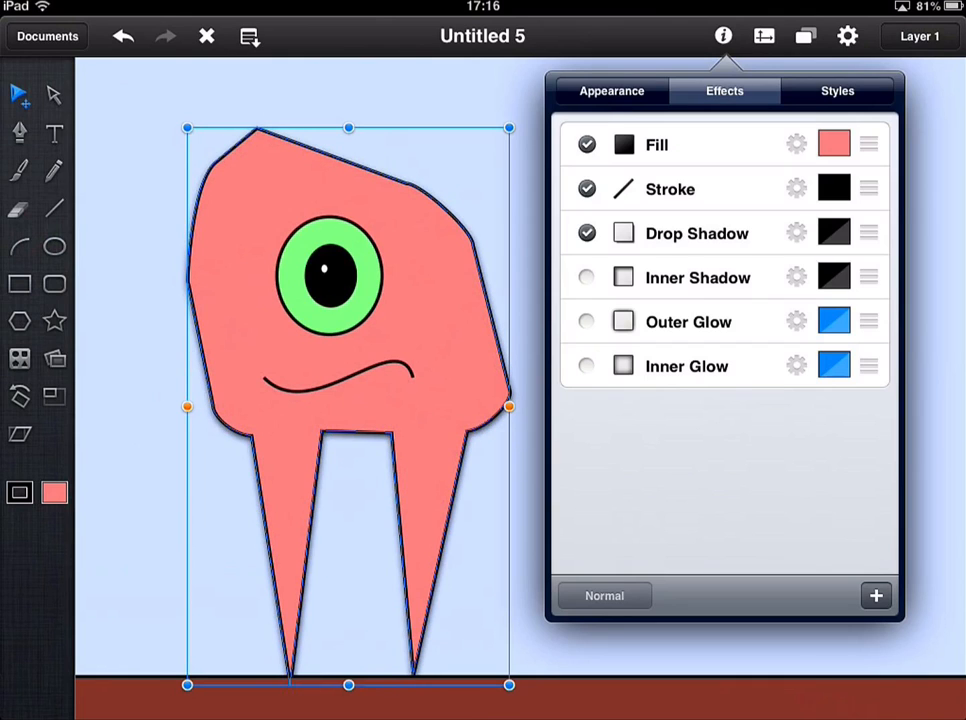
pyautogui.click(697, 233)
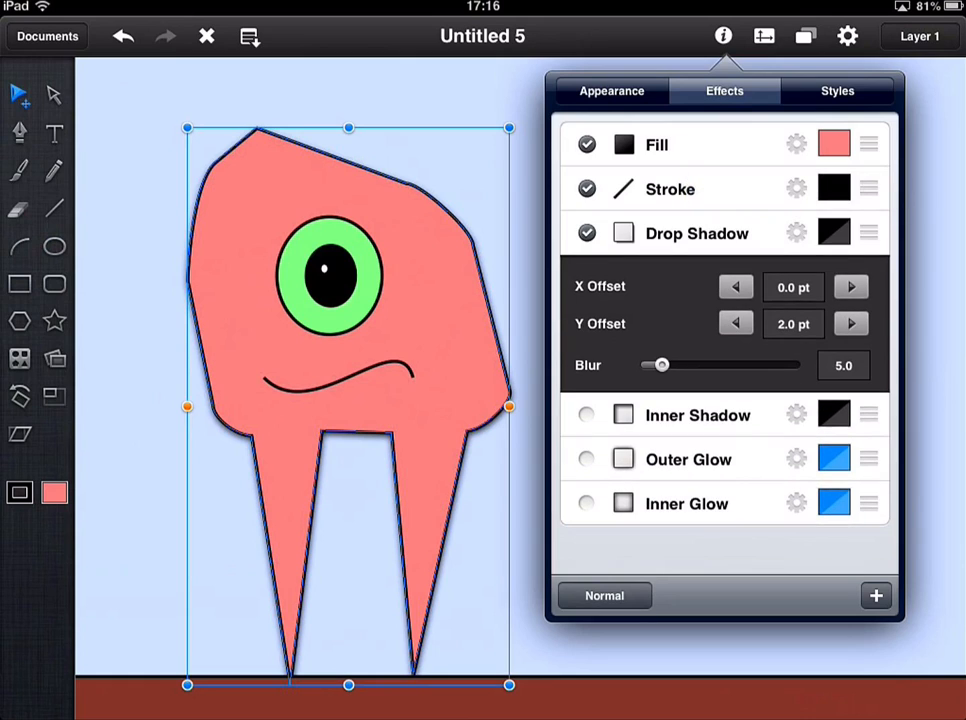
pyautogui.click(851, 323)
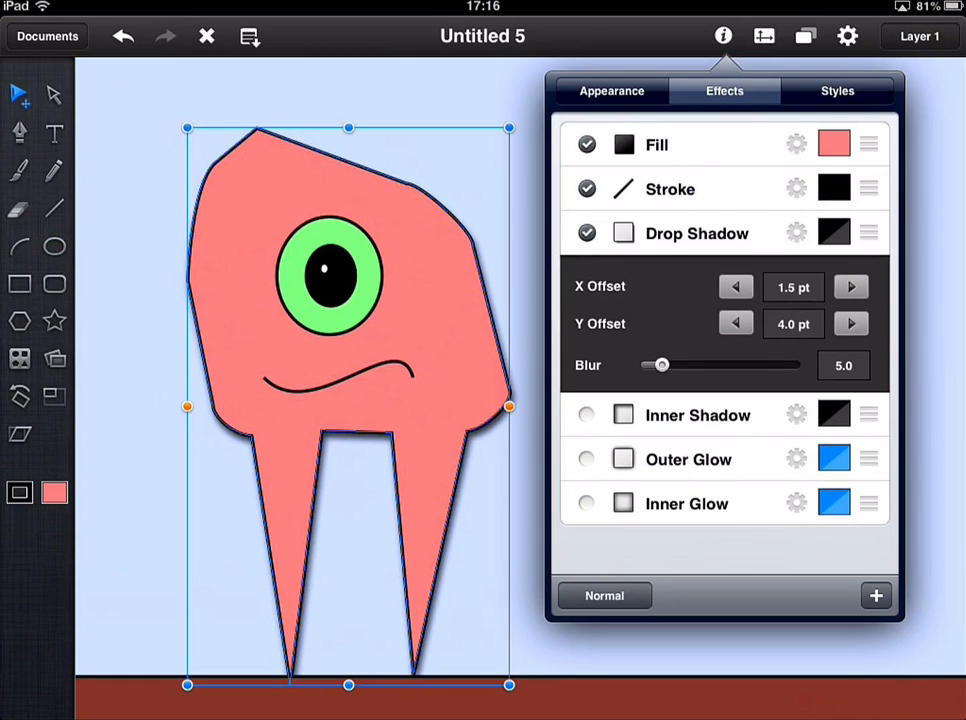
pyautogui.click(851, 287)
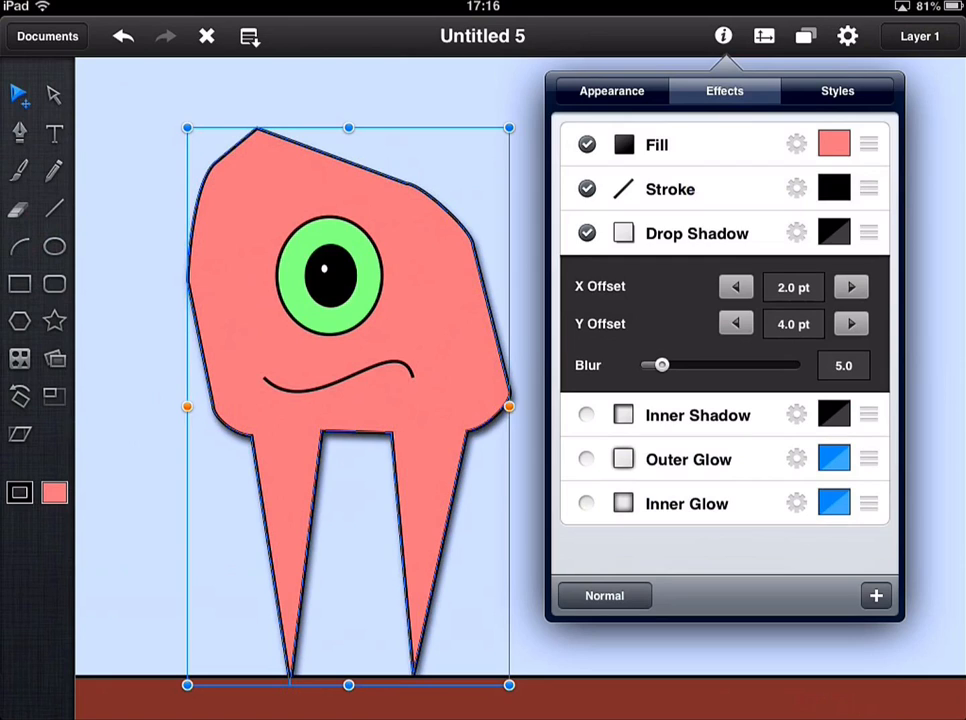
pyautogui.moveTo(660, 364); pyautogui.dragTo(648, 364)
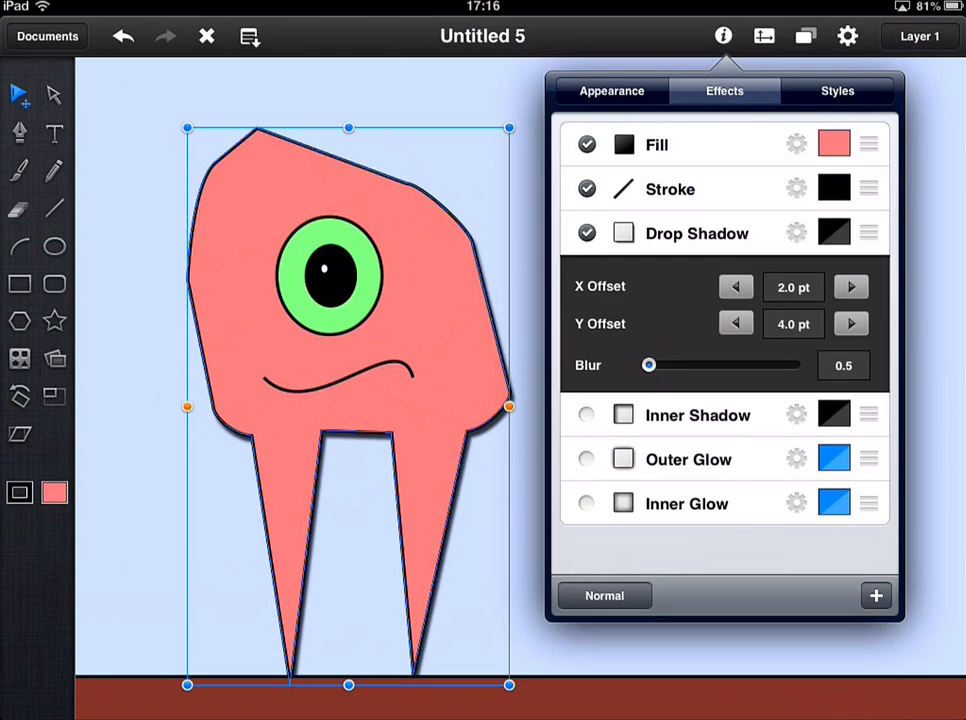
pyautogui.moveTo(649, 364); pyautogui.dragTo(660, 364)
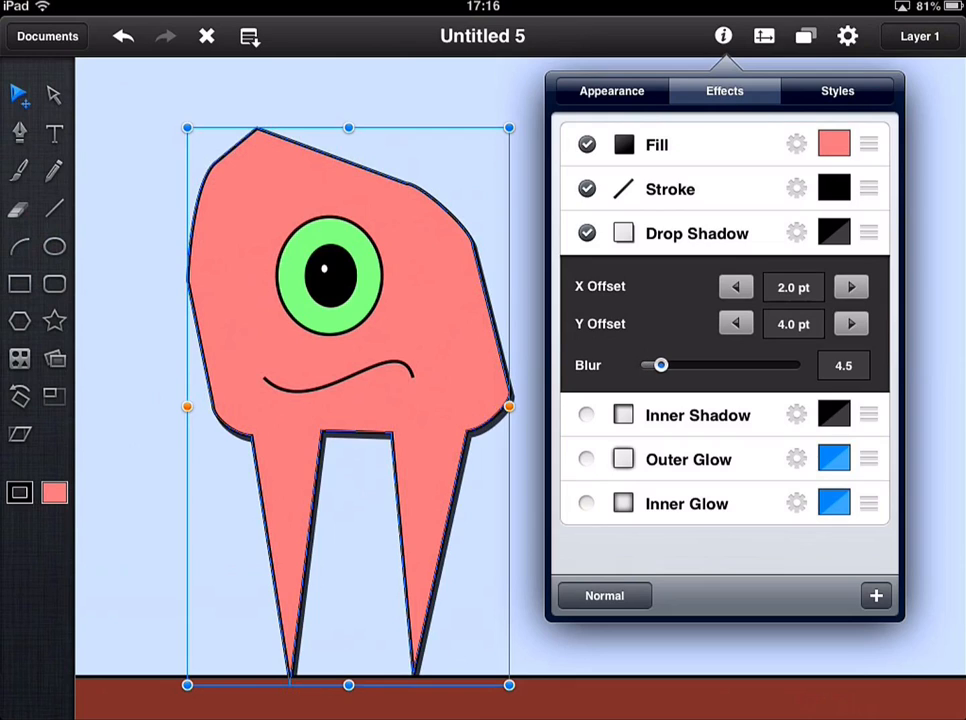
pyautogui.moveTo(661, 365); pyautogui.dragTo(670, 365)
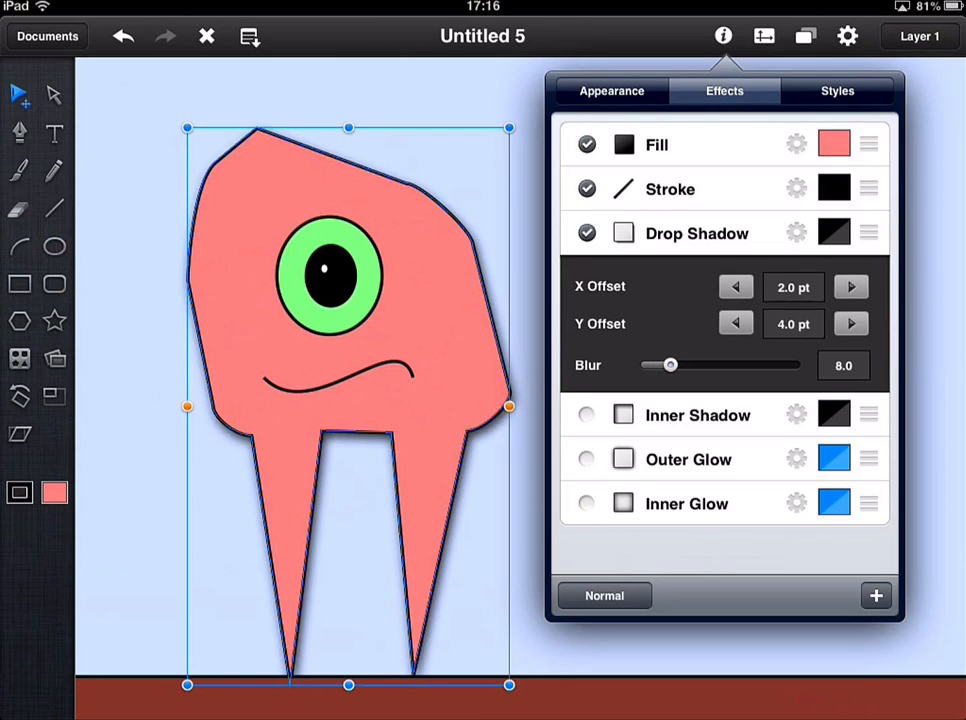
pyautogui.moveTo(671, 364); pyautogui.dragTo(666, 364)
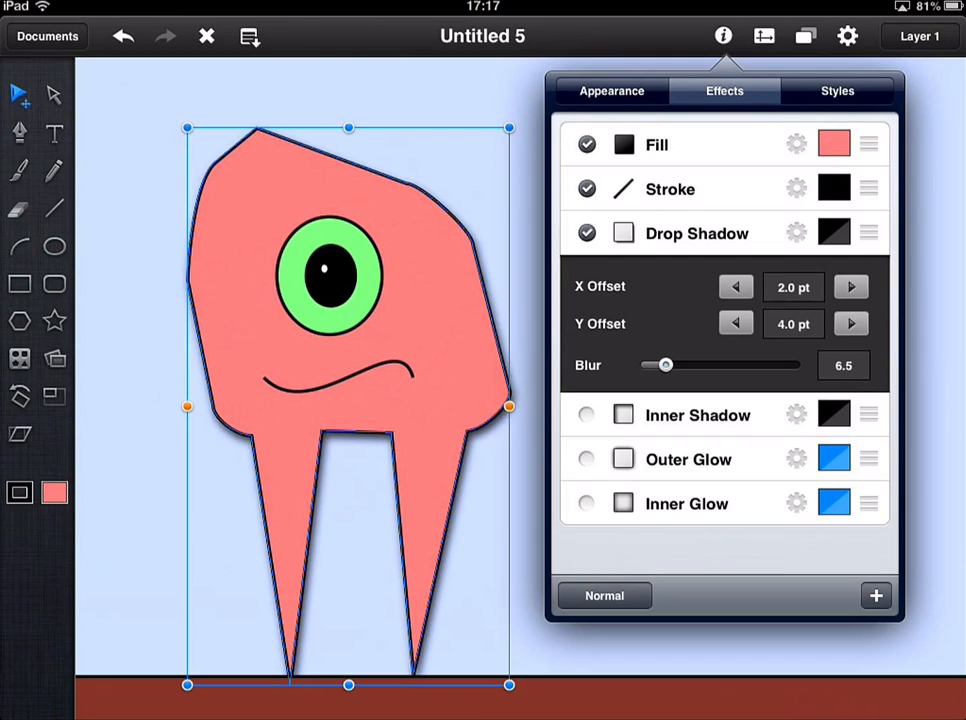
pyautogui.click(723, 36)
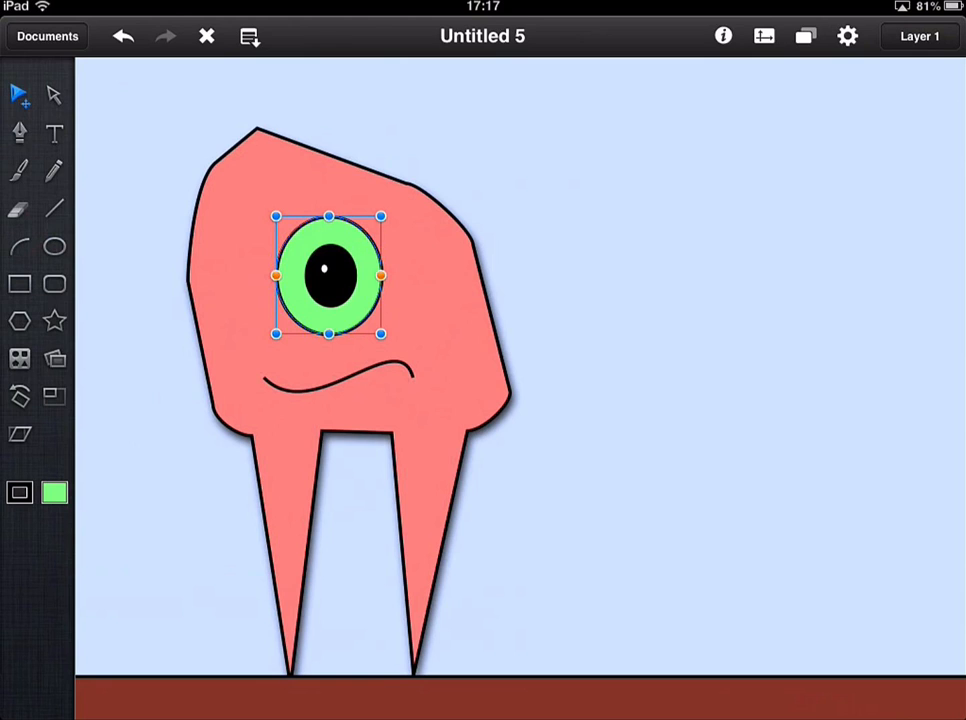
# - Enable a drop shadow on the green eye in Effects, then close the panel
pyautogui.click(723, 36)
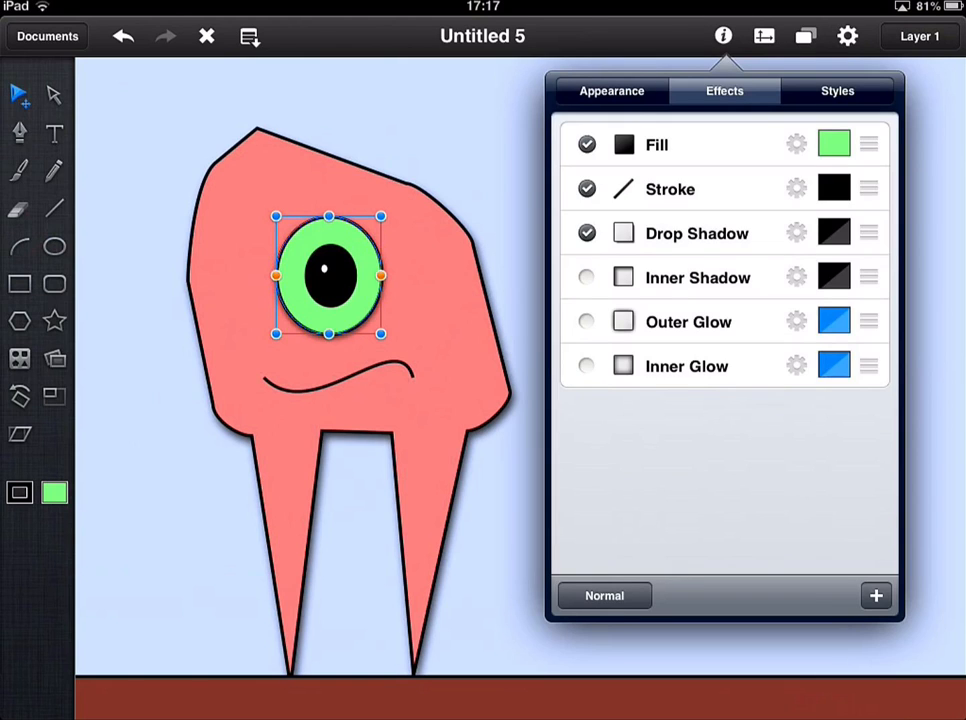
pyautogui.click(723, 36)
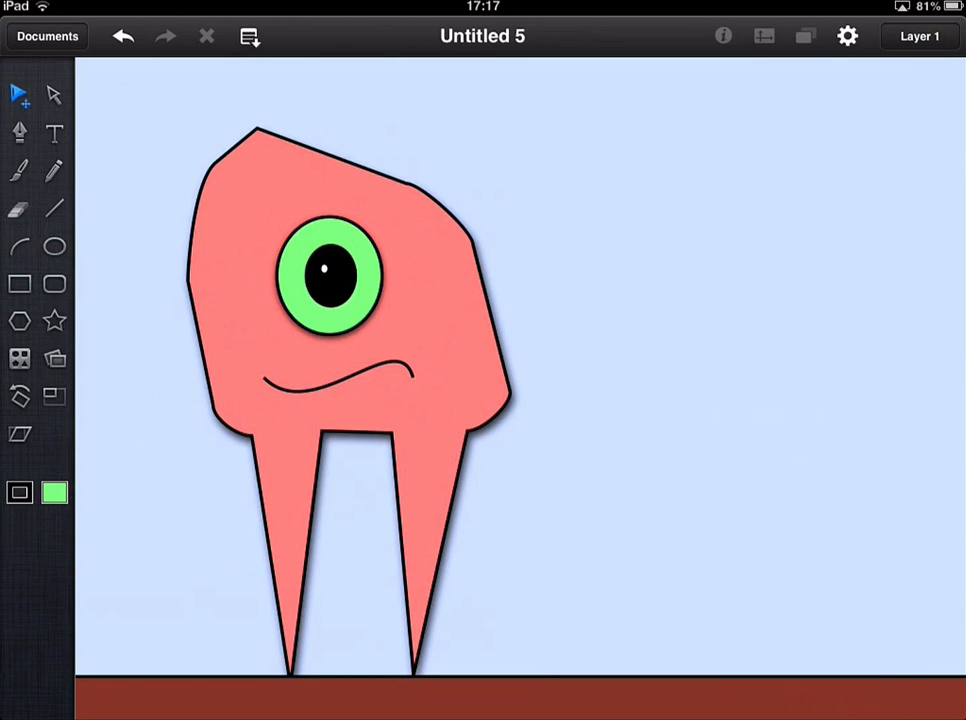